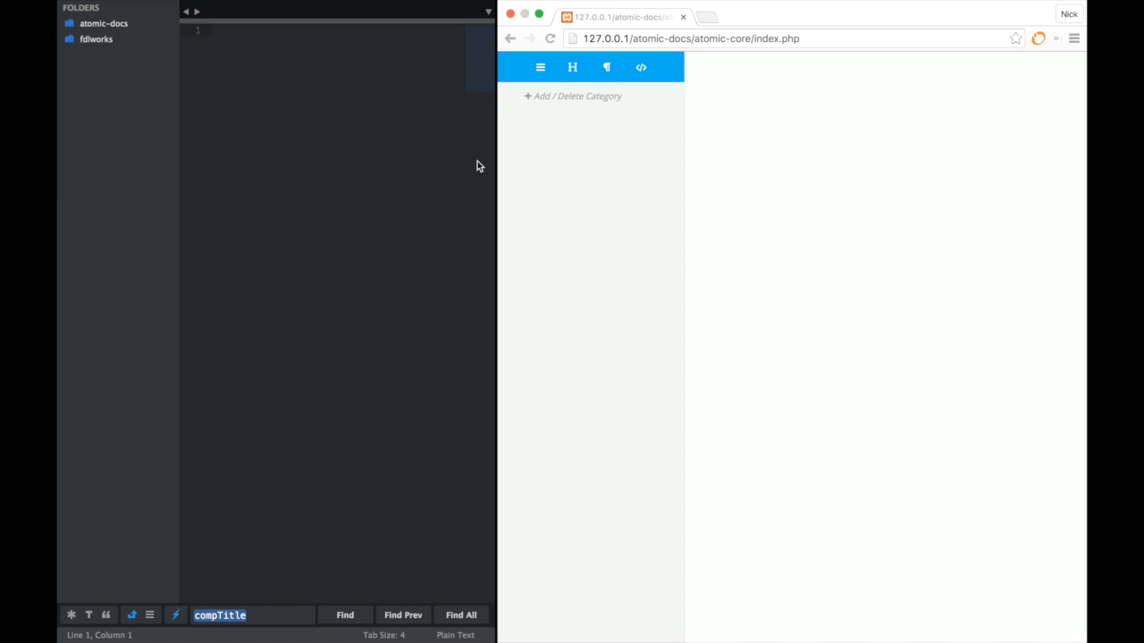
# Step: Expand the fdlworks project in the sidebar to browse its scss/molecules partials
pyautogui.click(96, 38)
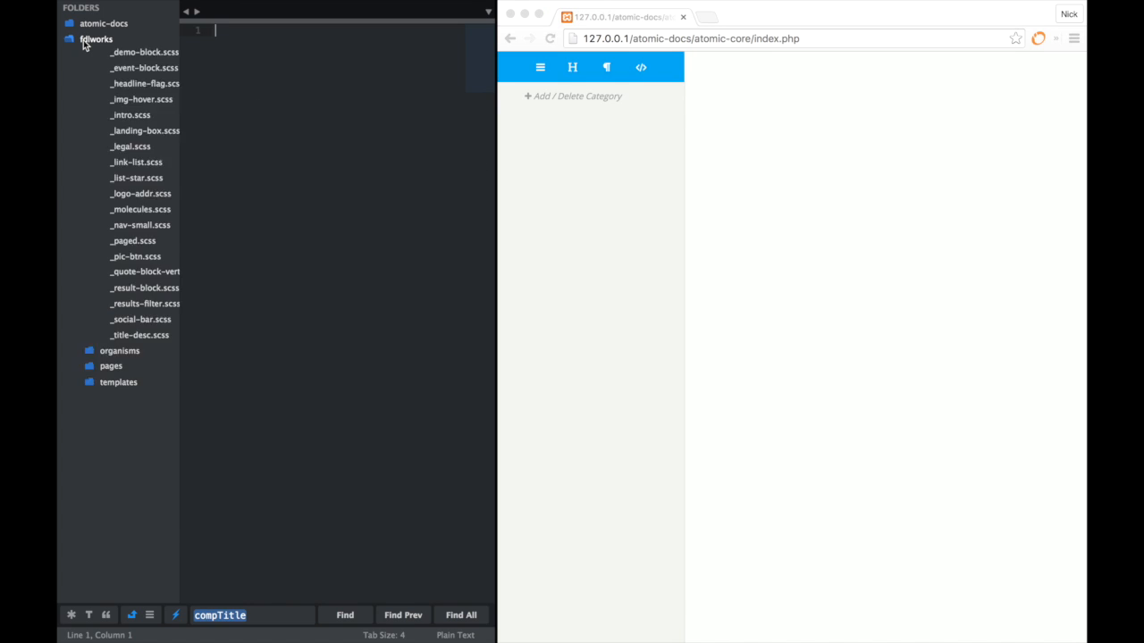
pyautogui.click(96, 40)
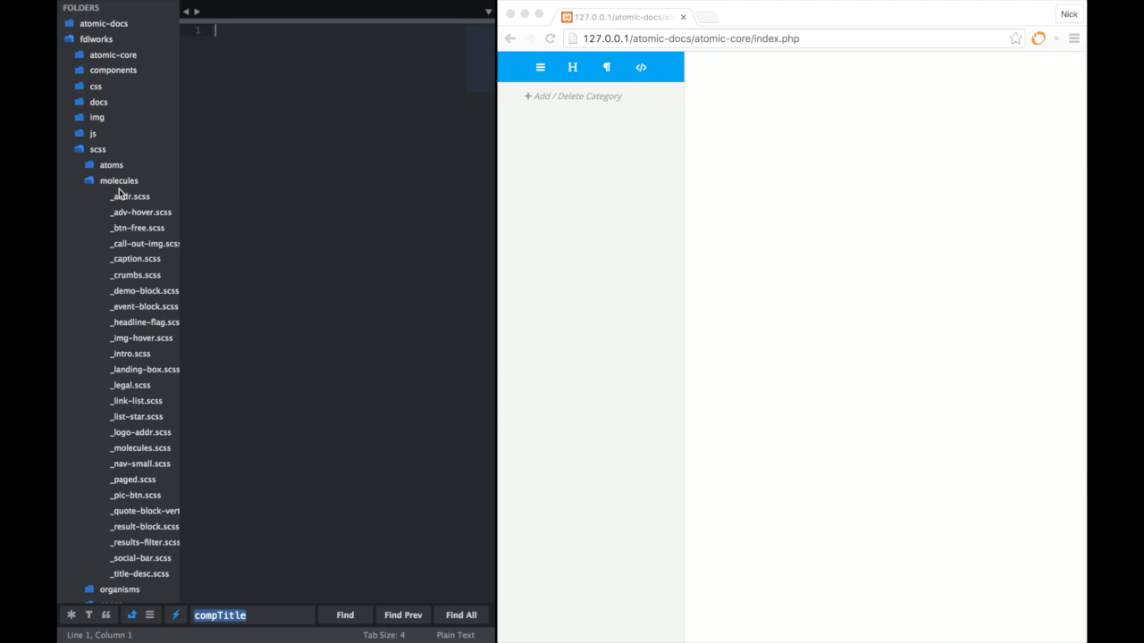
pyautogui.moveTo(138, 429)
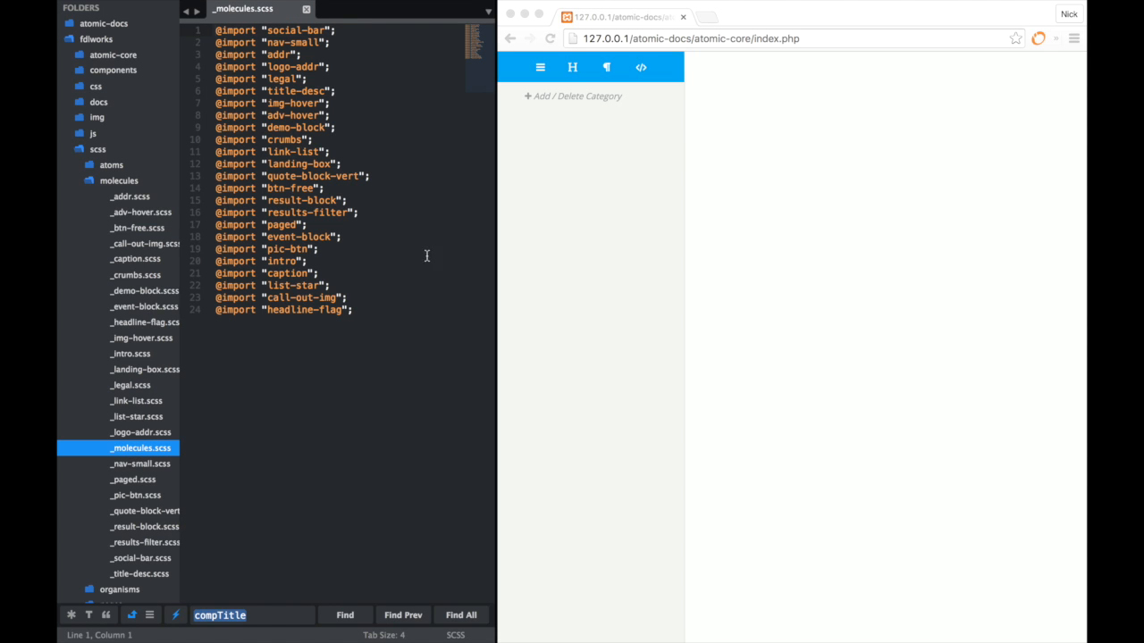
pyautogui.moveTo(434, 253)
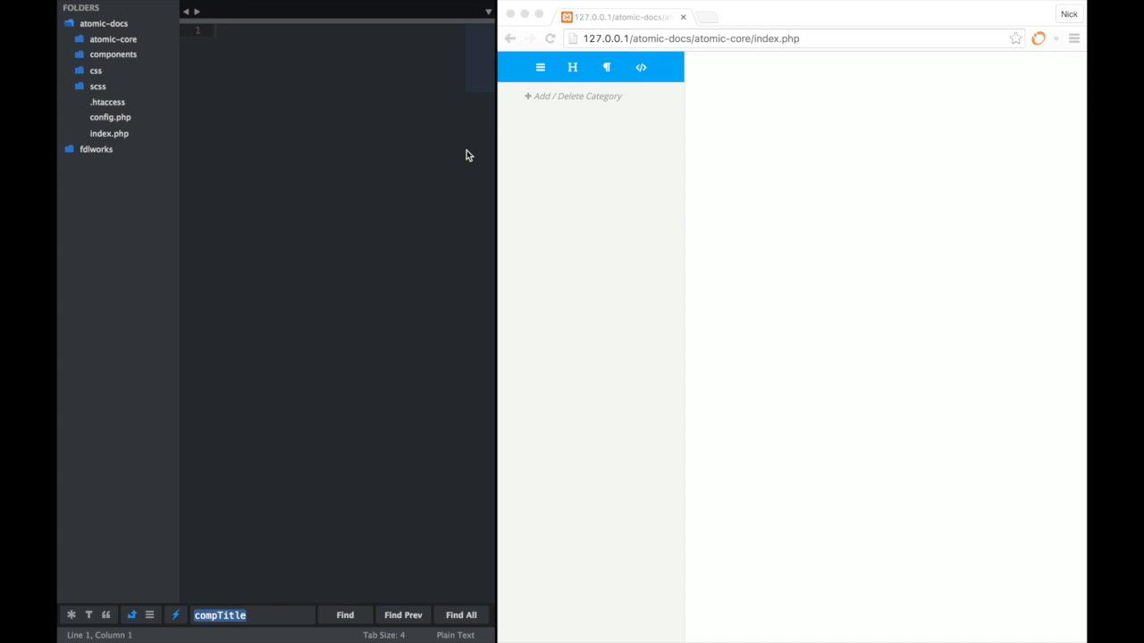
pyautogui.moveTo(596, 98)
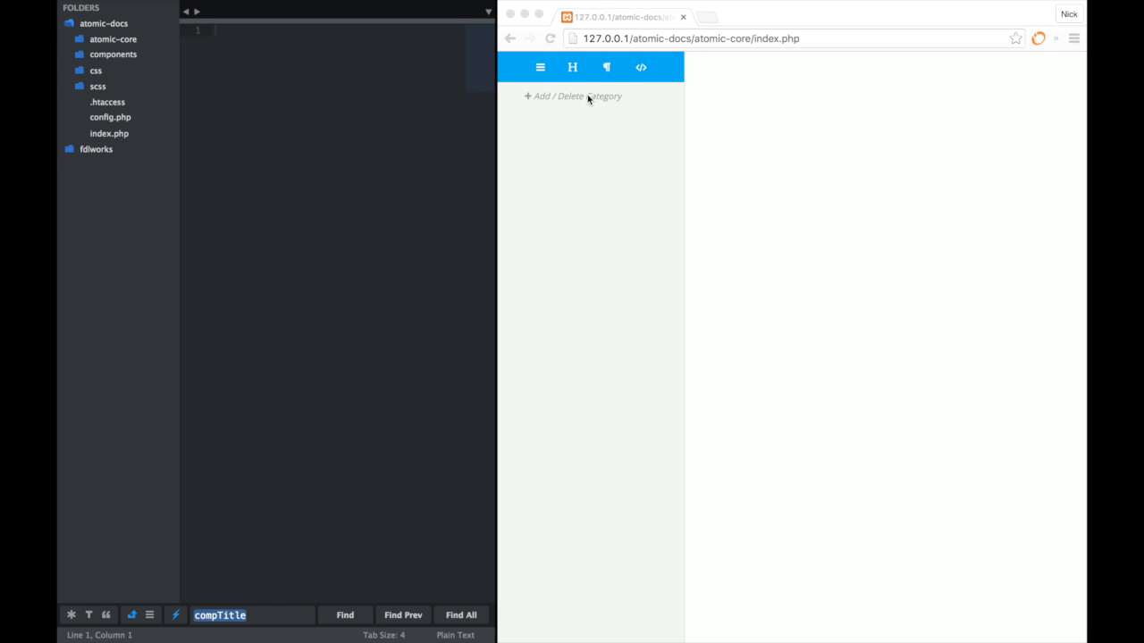
# Step: Add a new category named 'modules' via Add / Delete Category
pyautogui.click(572, 96)
pyautogui.write('o')
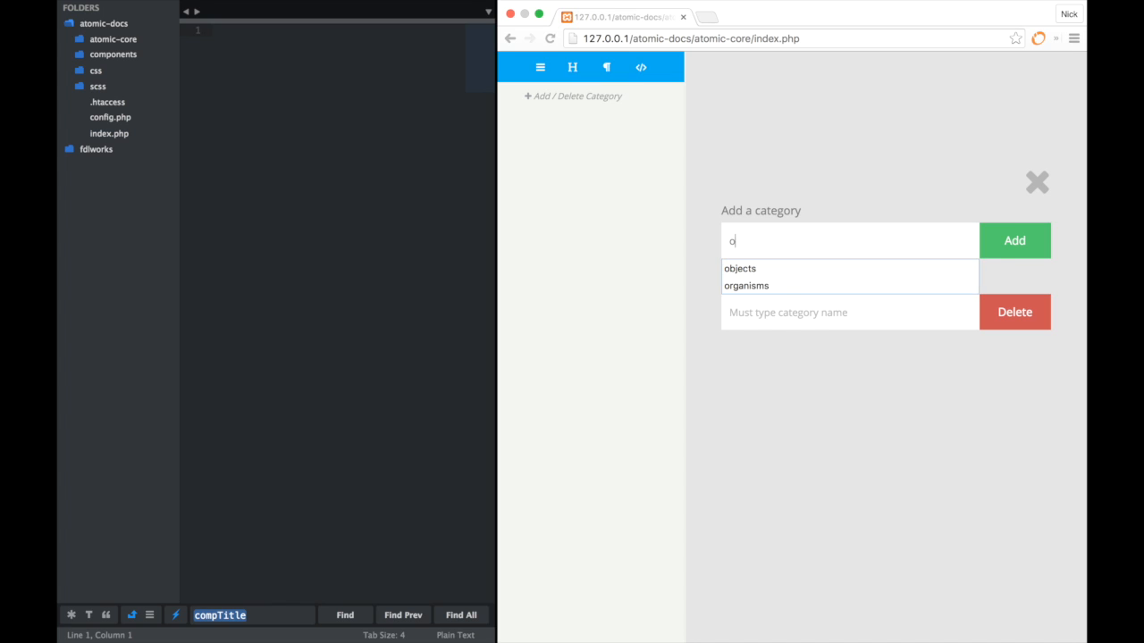
pyautogui.write('module')
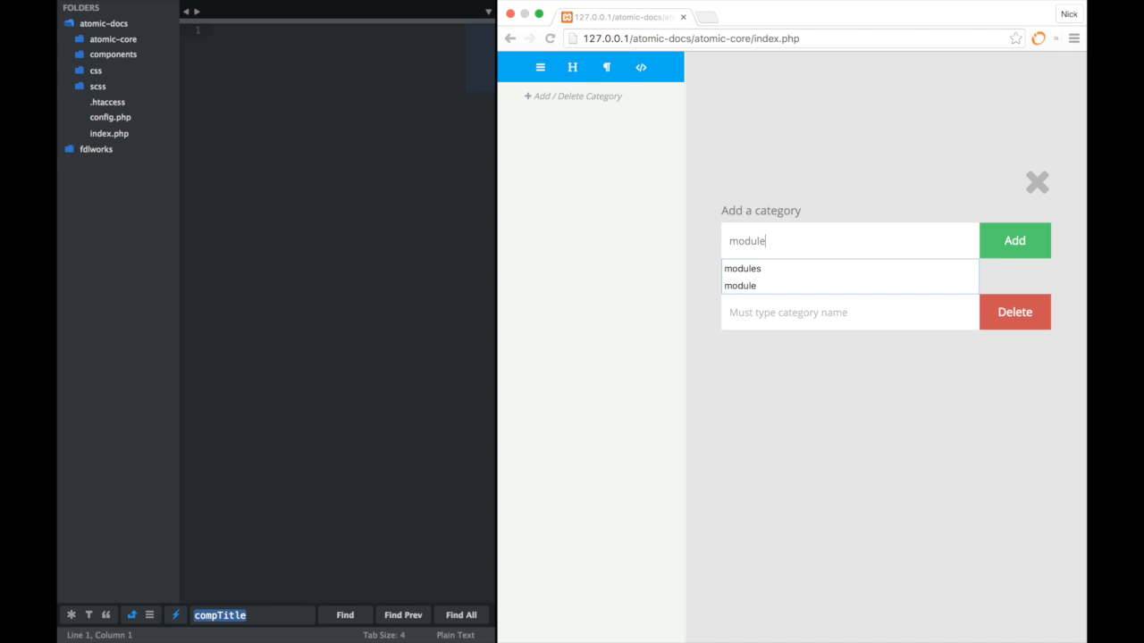
pyautogui.click(1014, 241)
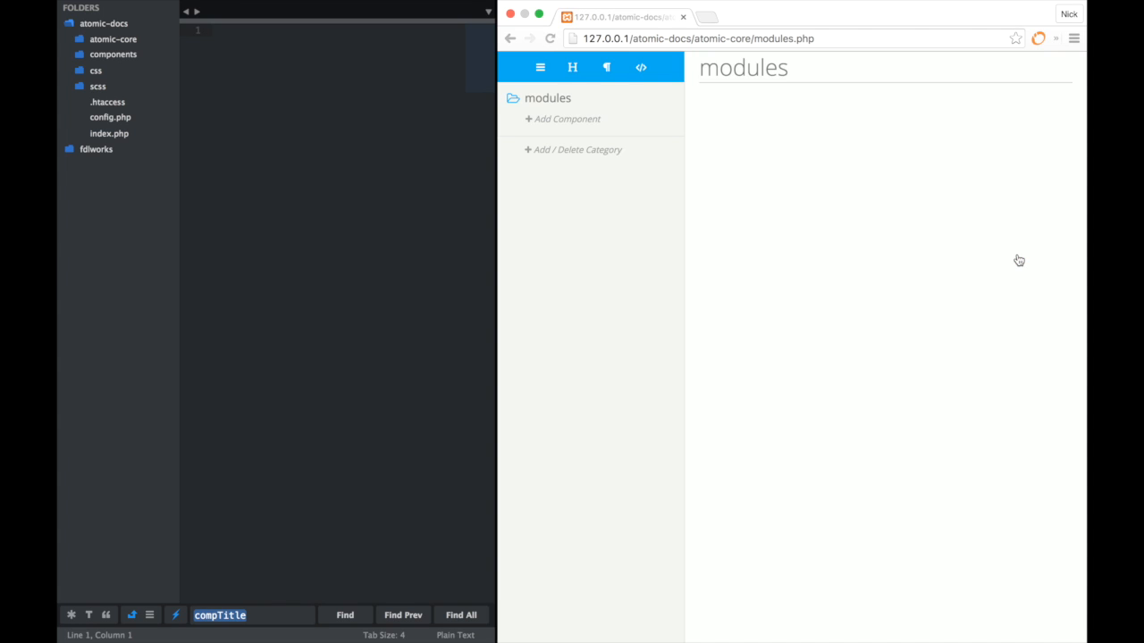
pyautogui.moveTo(424, 181)
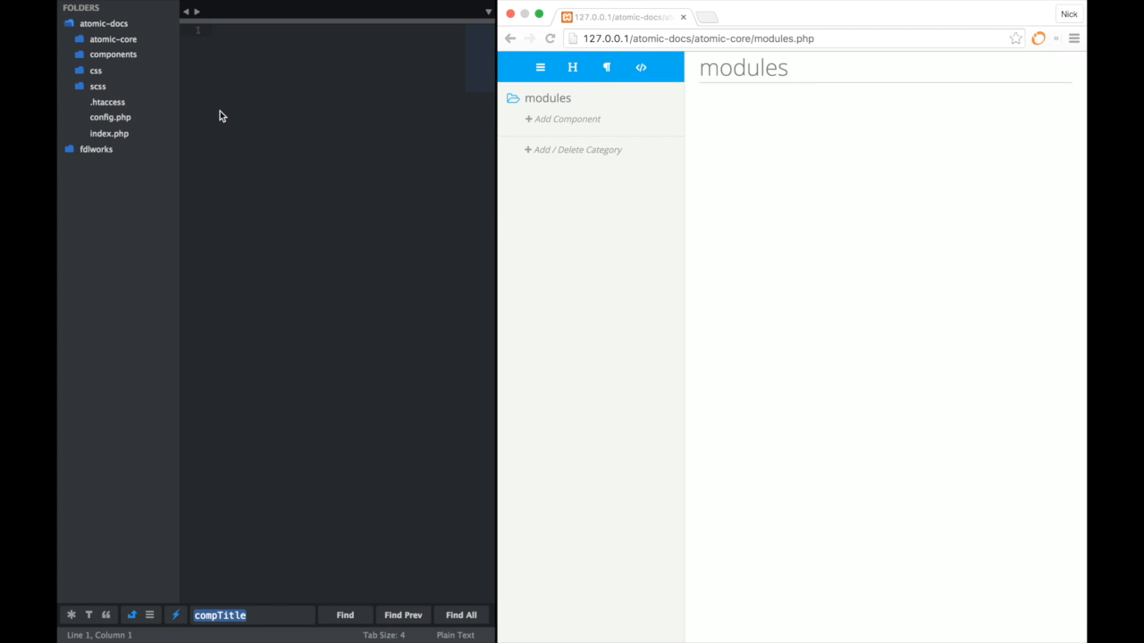
# Step: Expand scss and its modules folder to reveal _modules.scss, then select main.scss
pyautogui.click(84, 86)
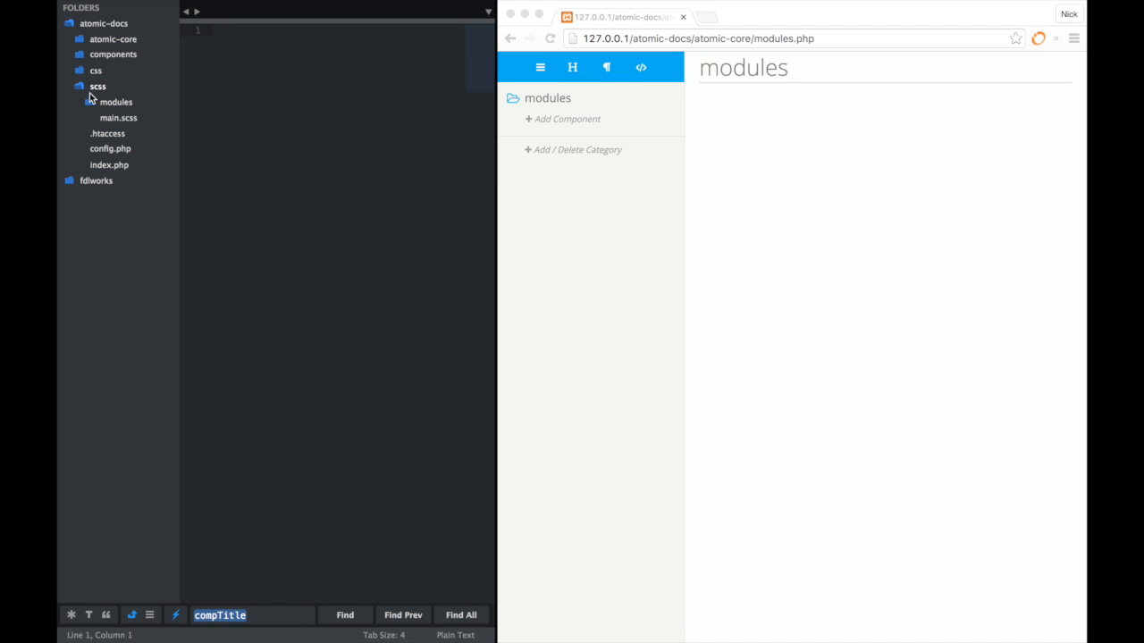
pyautogui.click(115, 101)
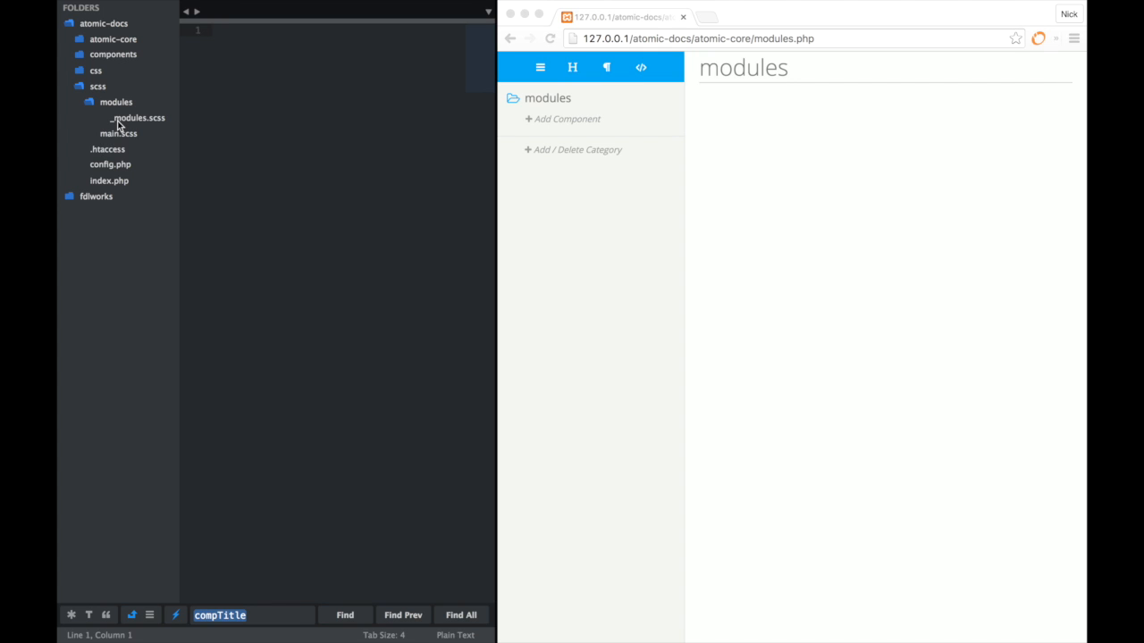
pyautogui.moveTo(118, 134)
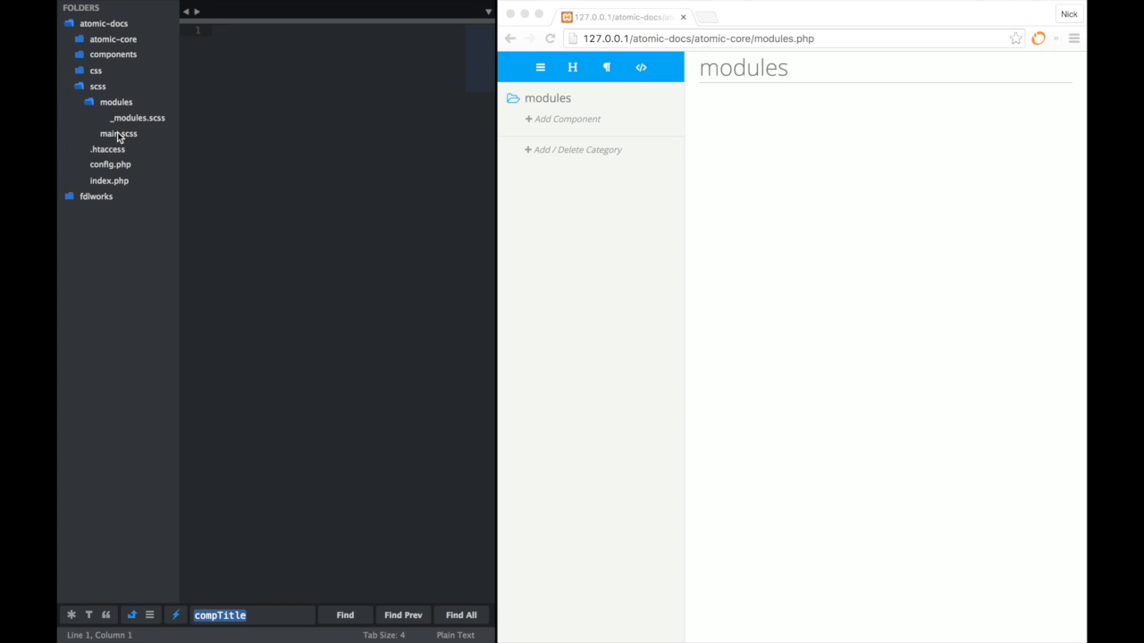
pyautogui.click(118, 133)
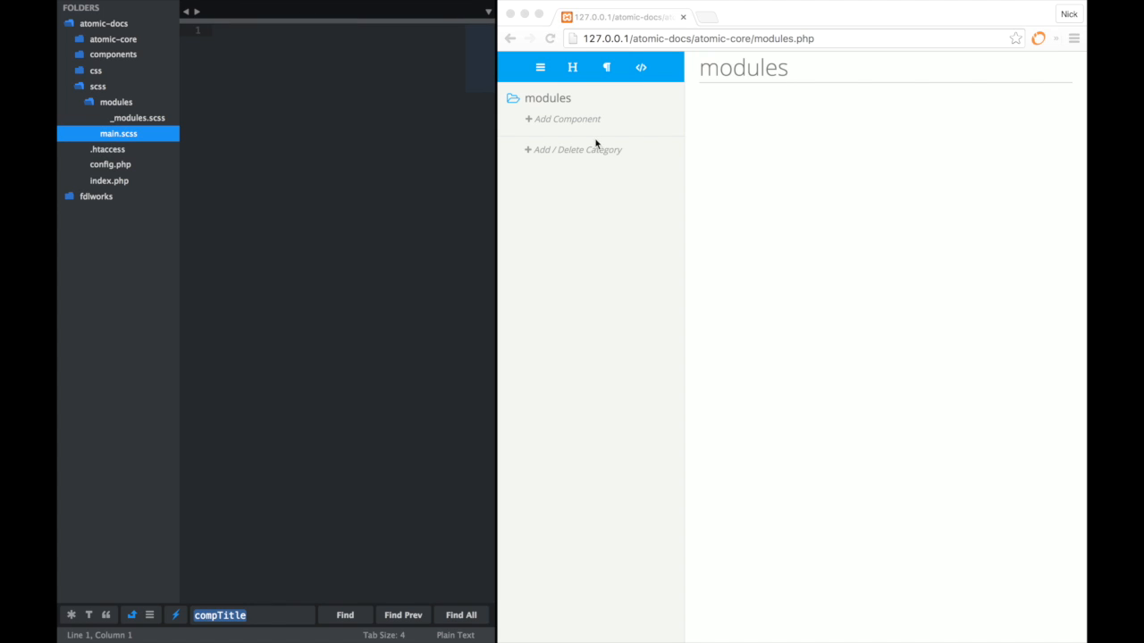
# Step: Add a 'box' component to modules described as 'This is the box component!'
pyautogui.click(566, 119)
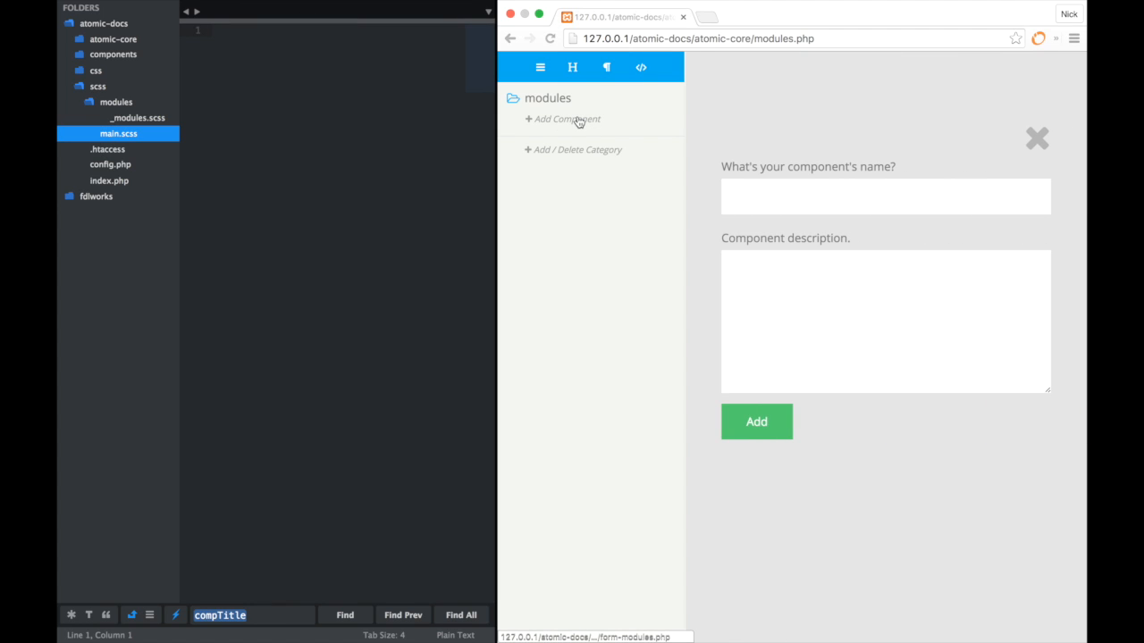
pyautogui.click(884, 197)
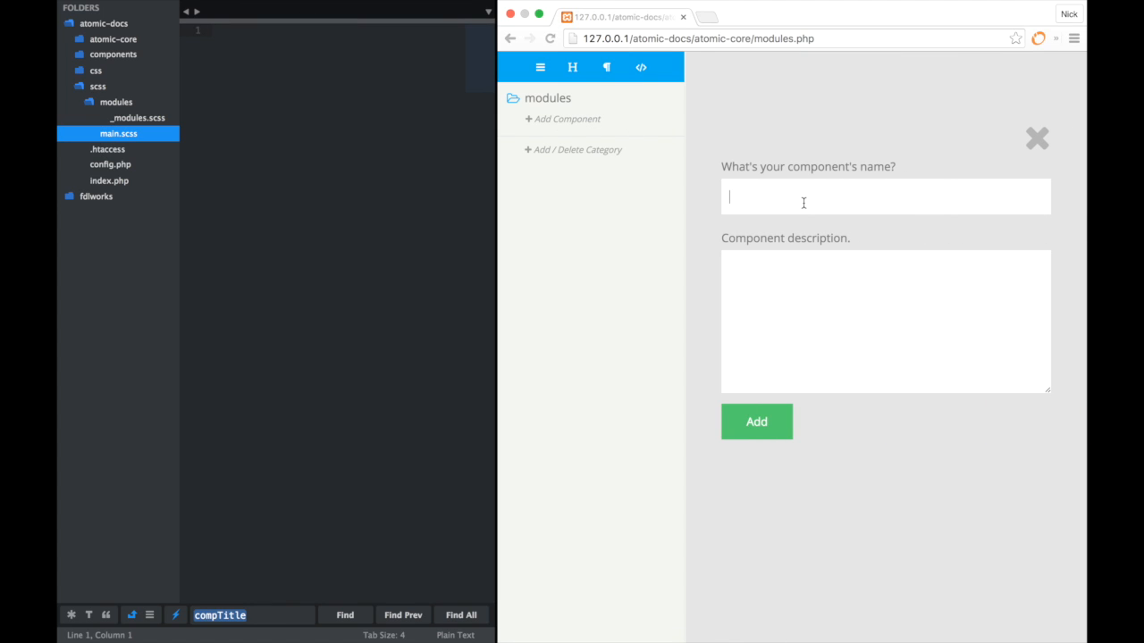
pyautogui.write('b')
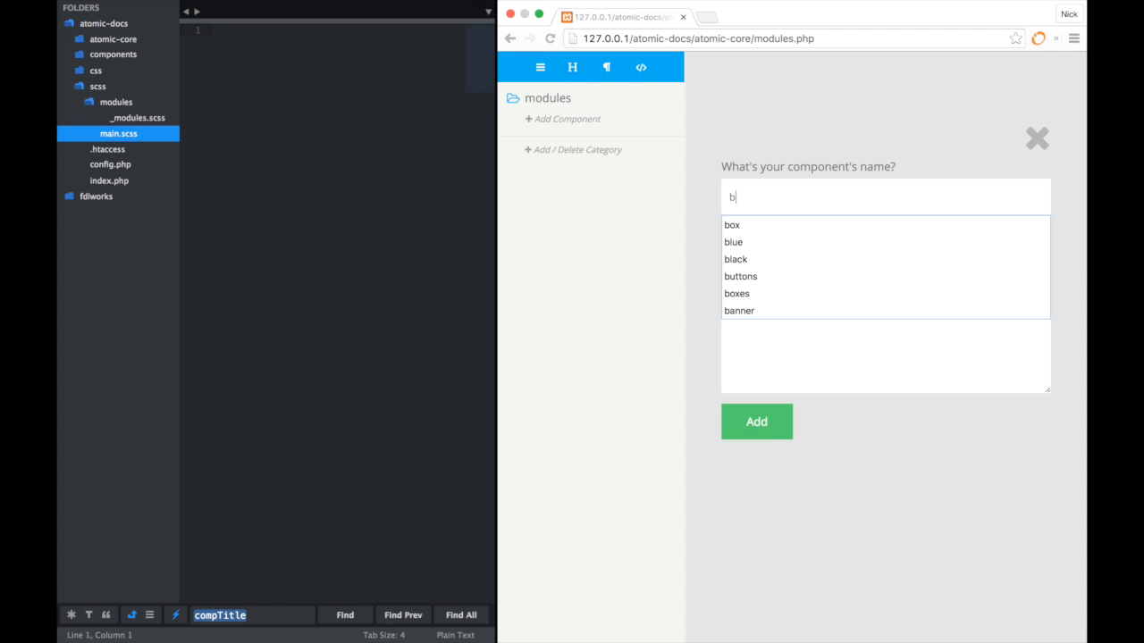
pyautogui.click(732, 224)
pyautogui.write('This is the')
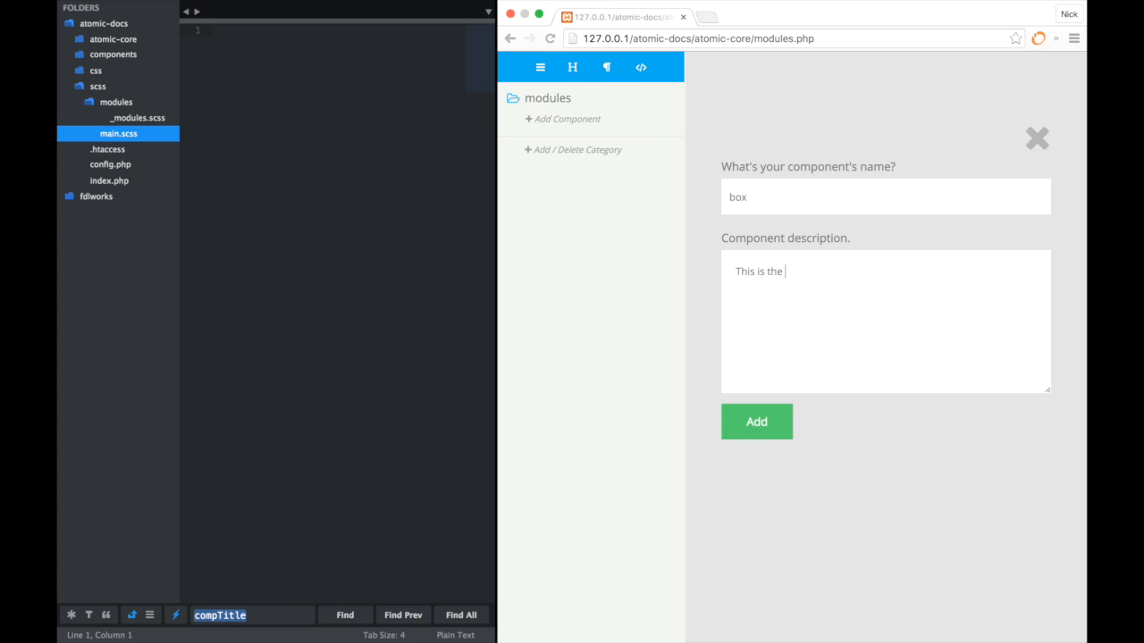
pyautogui.write('box compo')
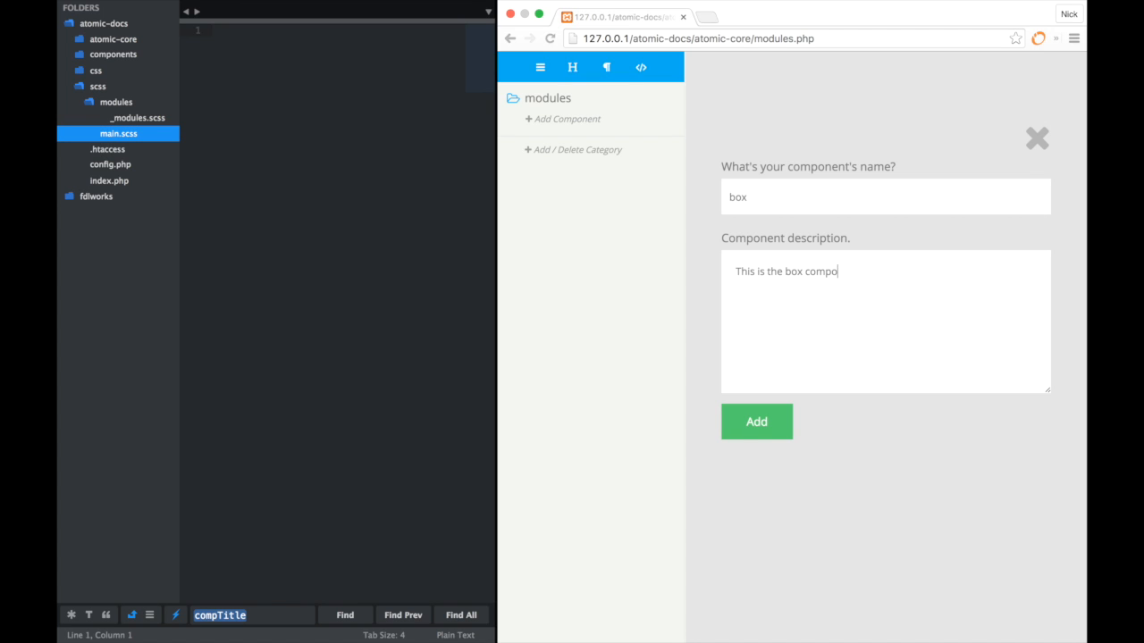
pyautogui.write('n')
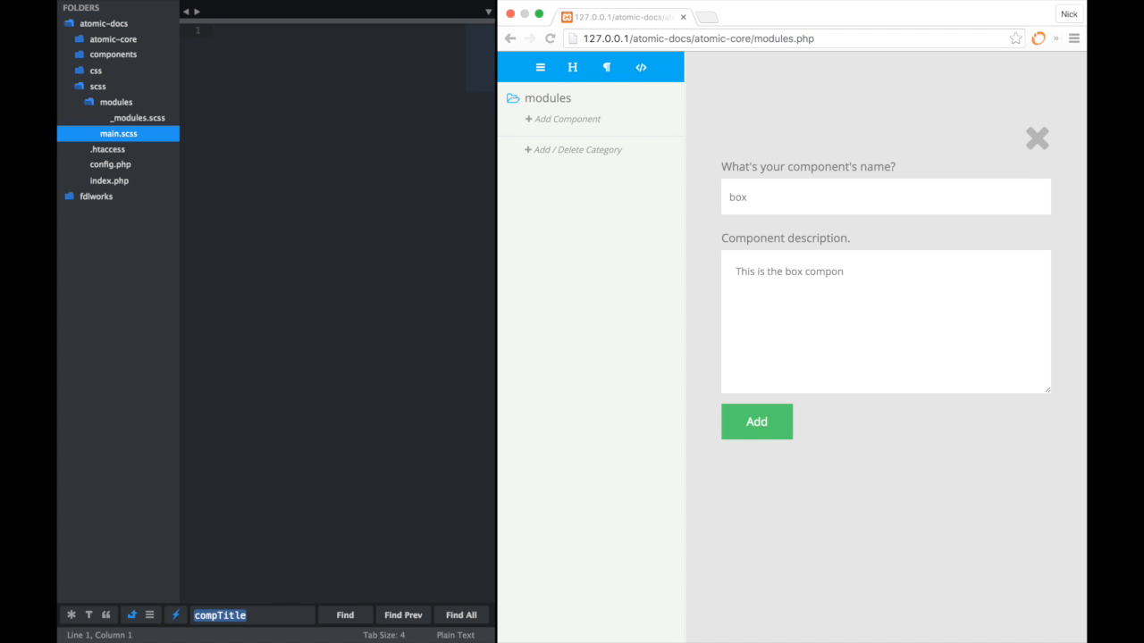
pyautogui.write('ent!')
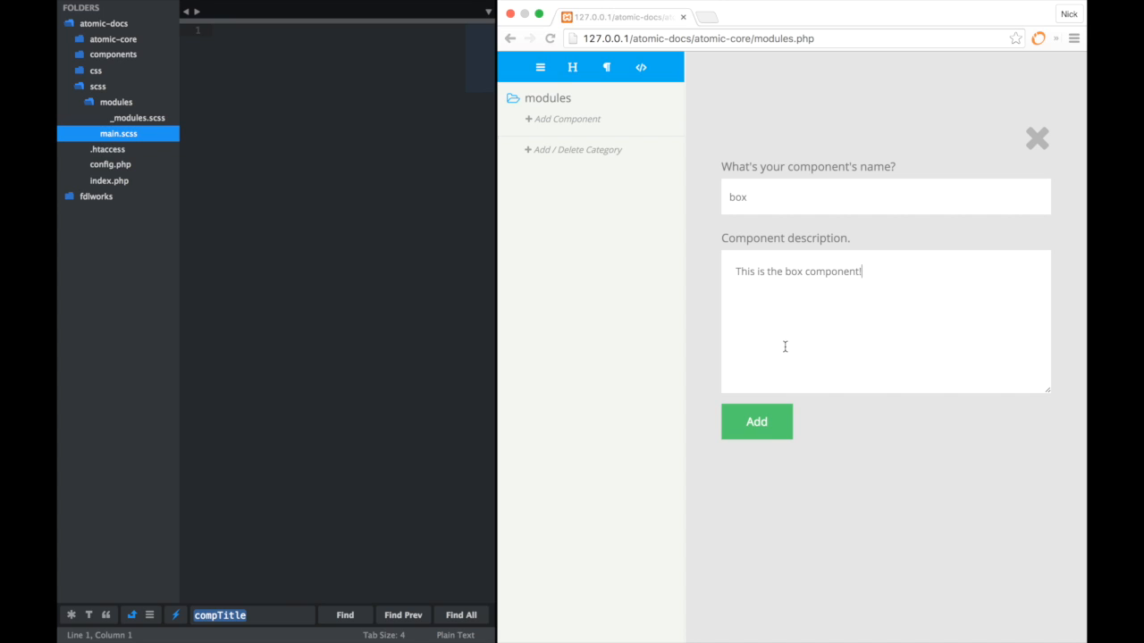
pyautogui.click(756, 421)
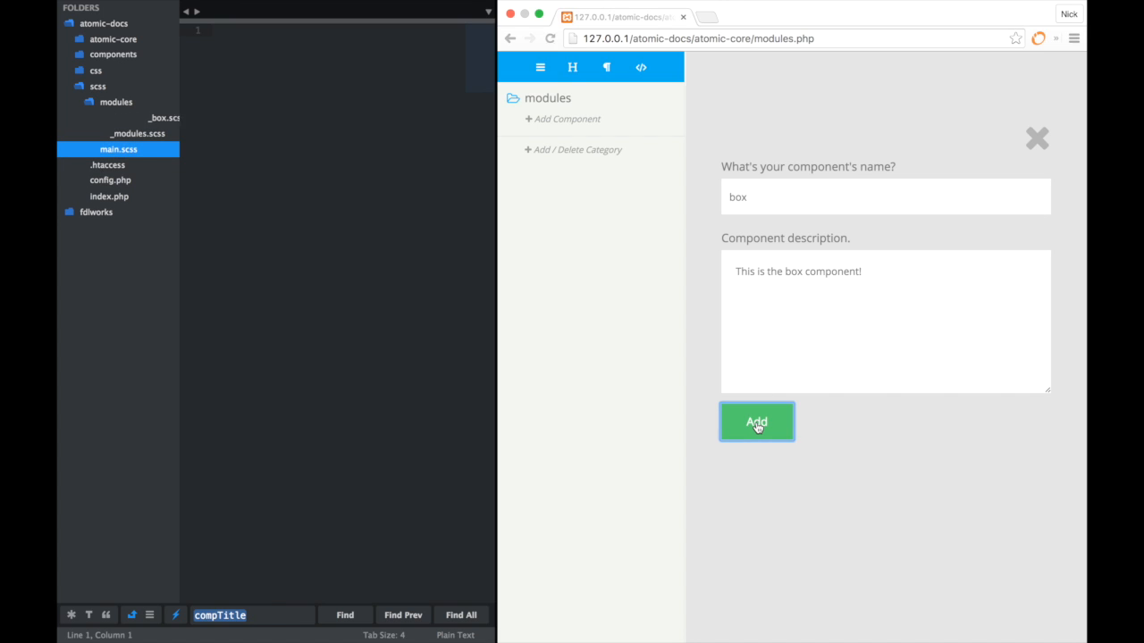
pyautogui.click(756, 420)
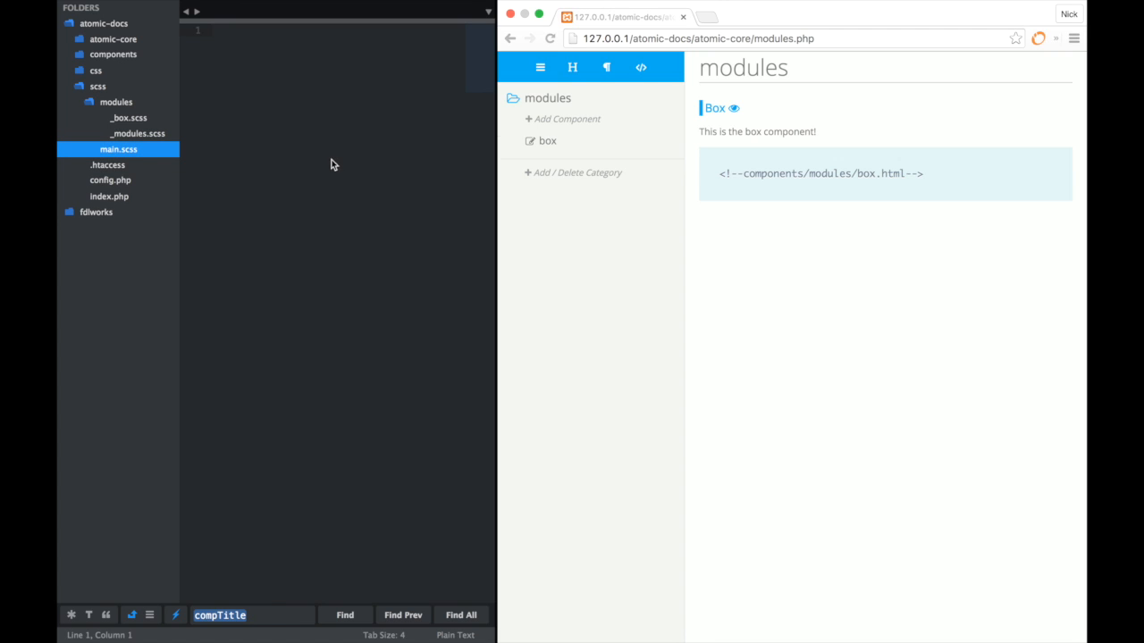
pyautogui.moveTo(313, 159)
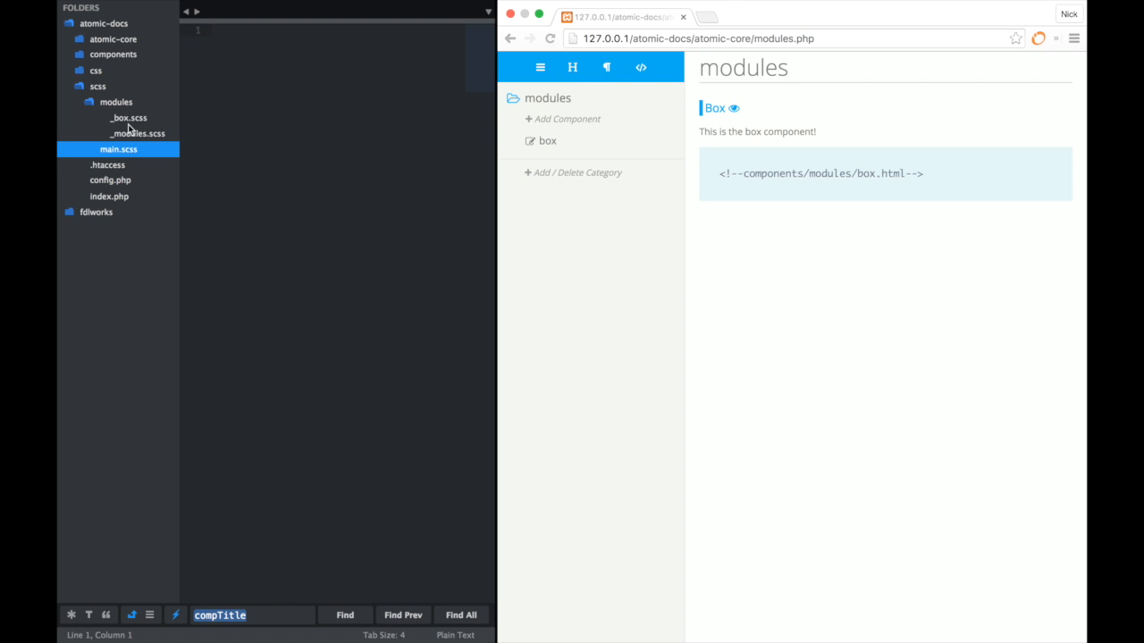
pyautogui.moveTo(116, 116)
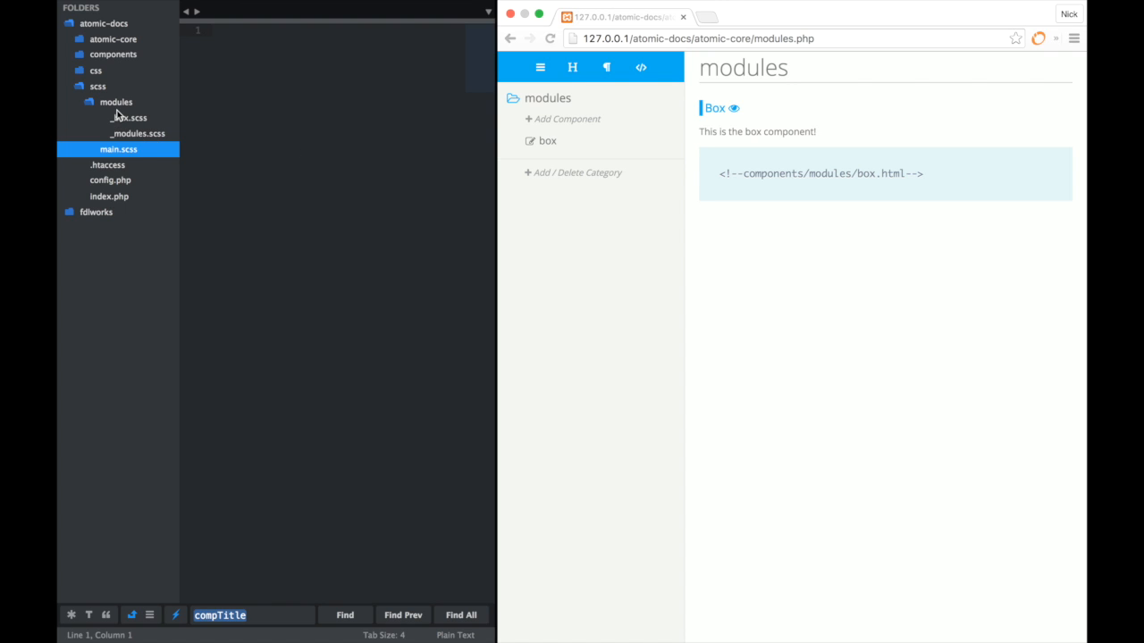
pyautogui.moveTo(125, 134)
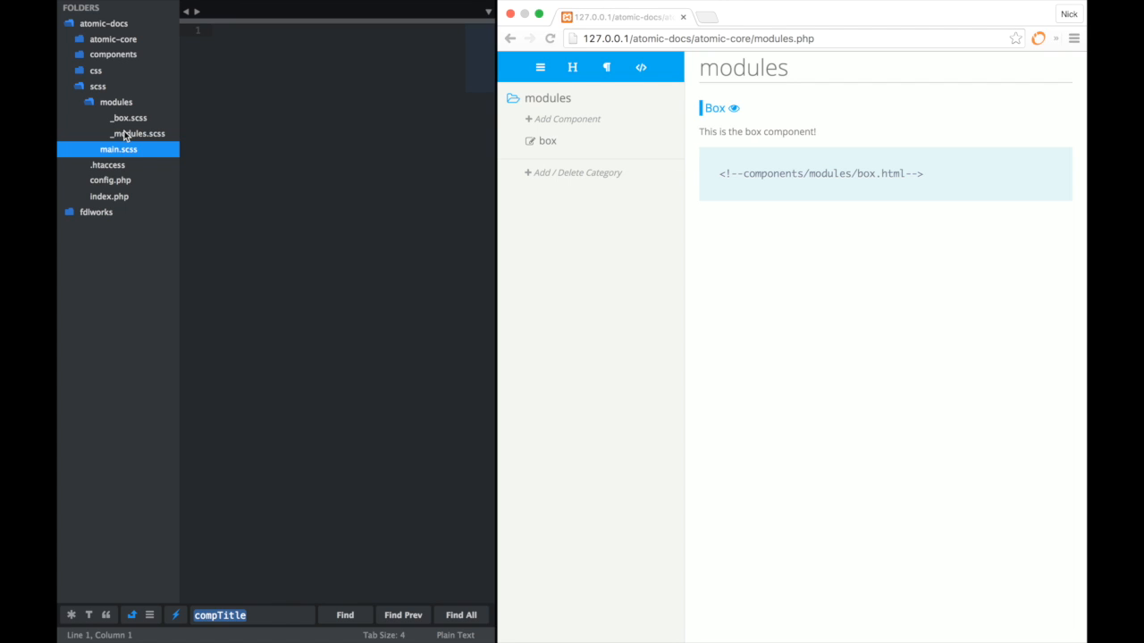
# Step: In _box.scss give .box width 300px and height 150px
pyautogui.click(135, 133)
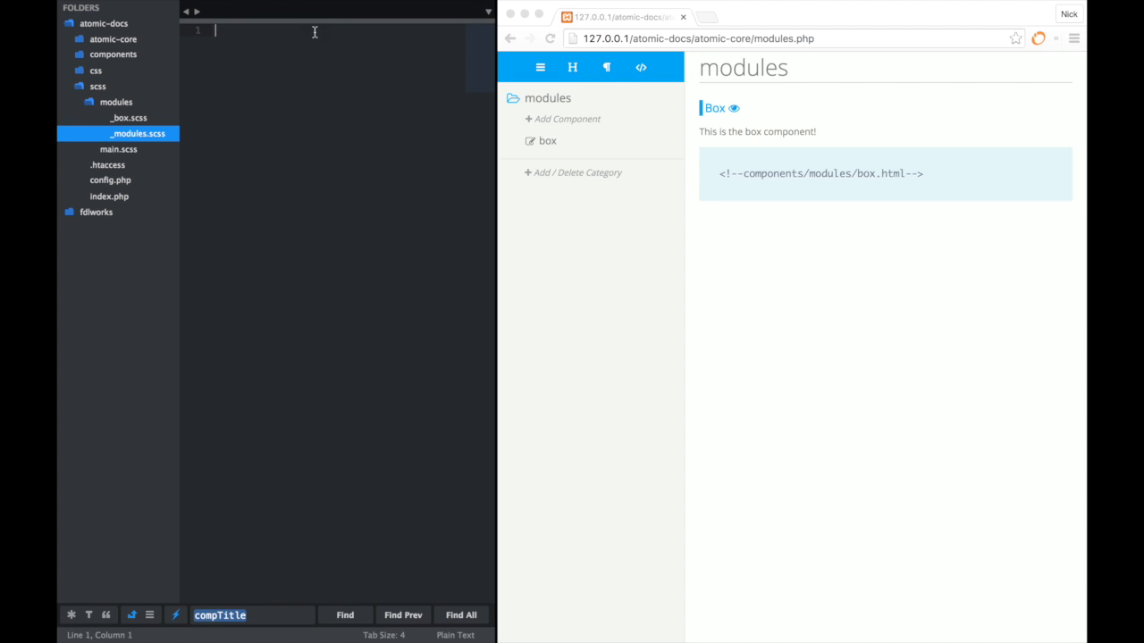
pyautogui.click(128, 117)
pyautogui.write('.box{')
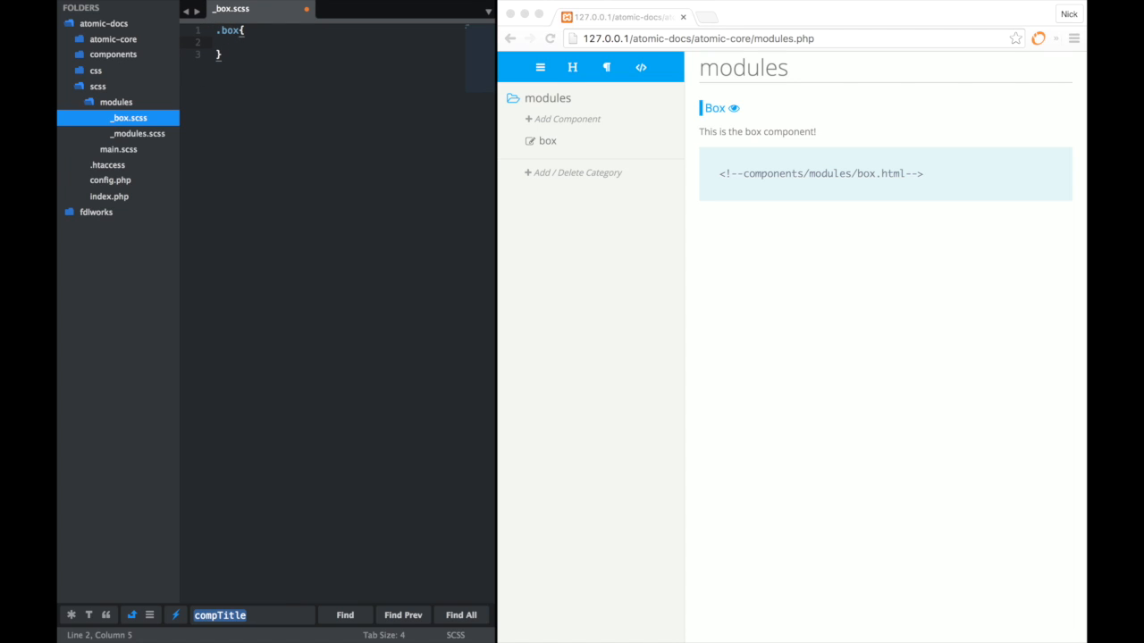
pyautogui.write('wieth')
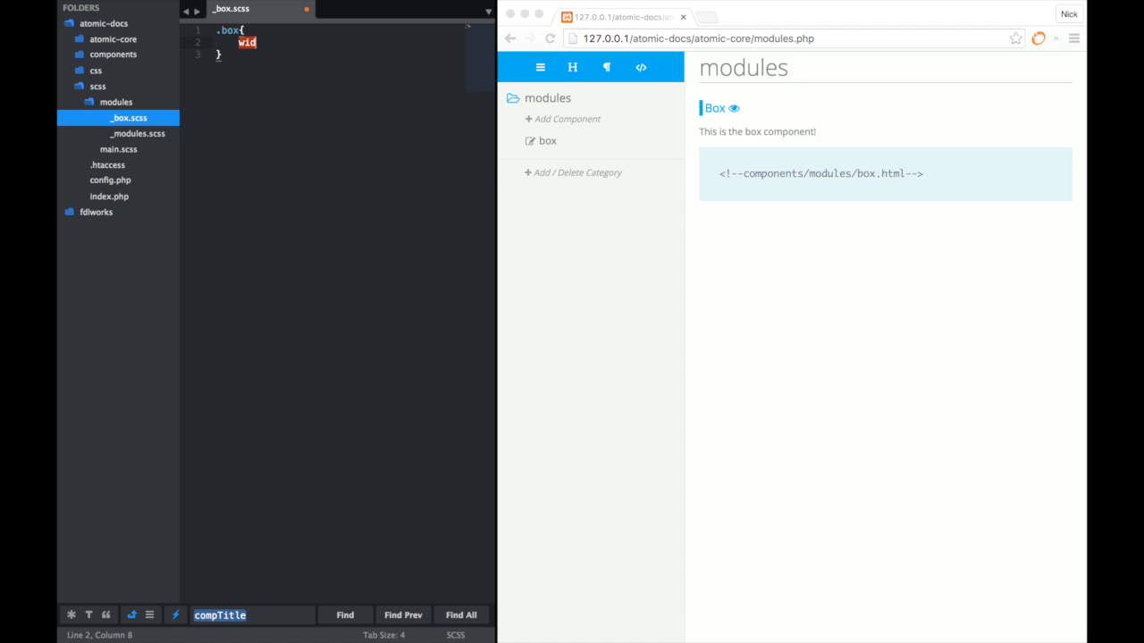
pyautogui.write('th: 3')
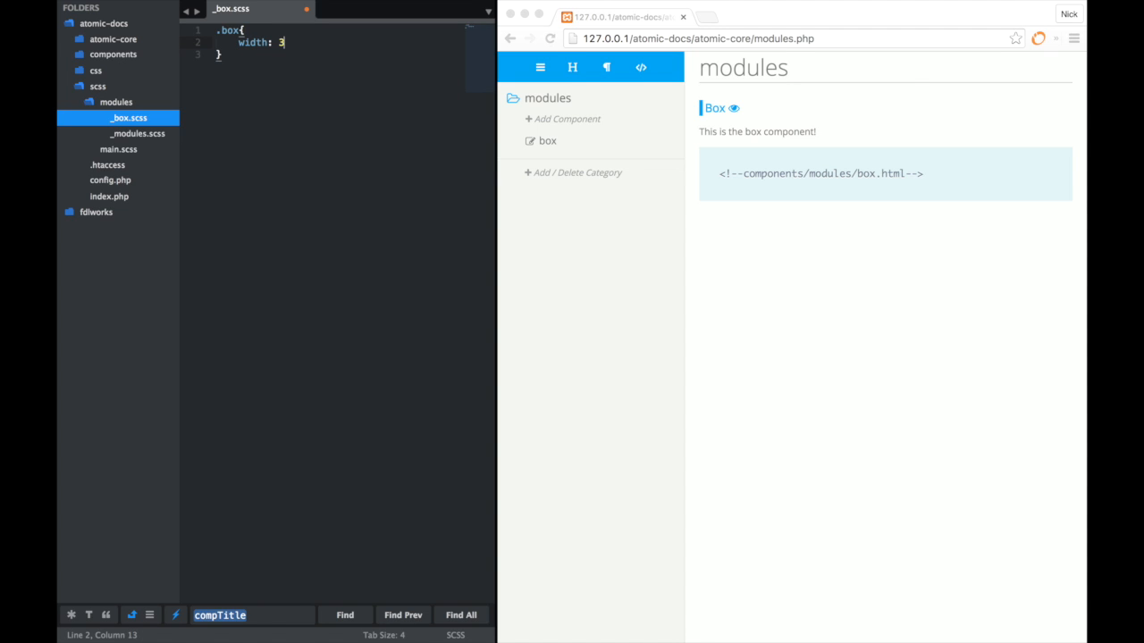
pyautogui.write('00px;')
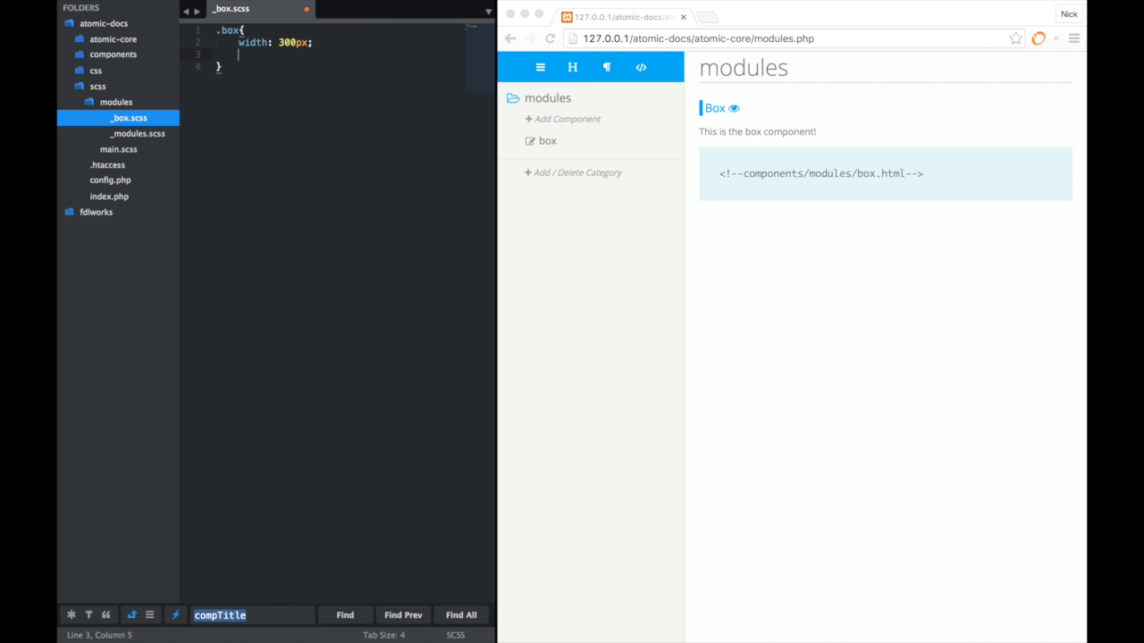
pyautogui.write('height: 15')
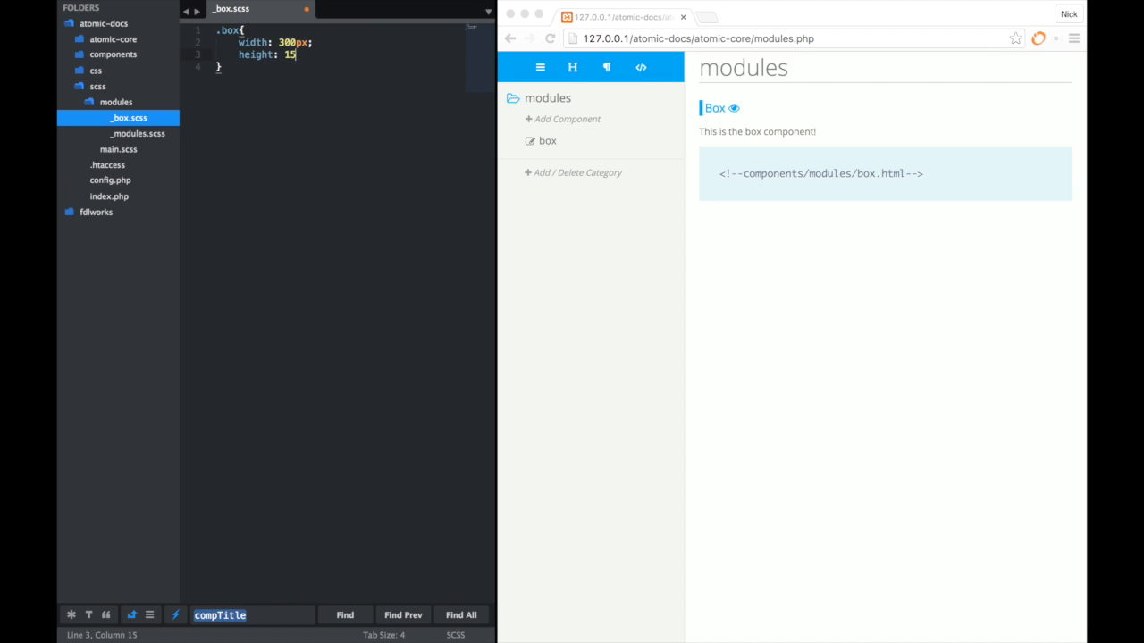
pyautogui.write('0px;')
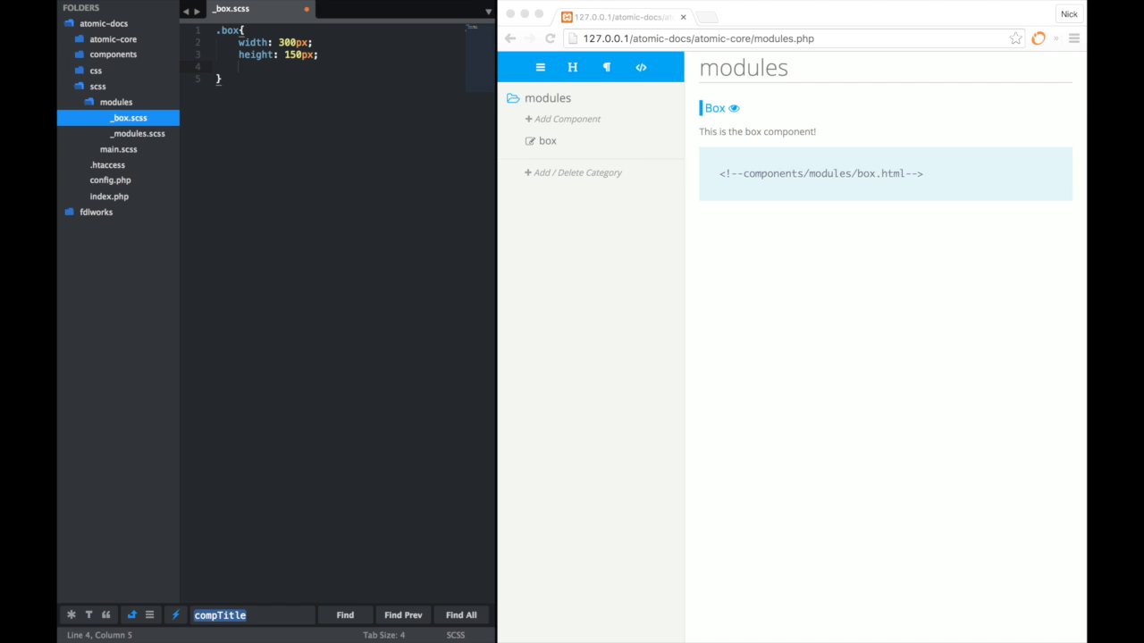
# Step: Add background #eee and padding 20px to .box, then expand the components folder
pyautogui.write('background-si')
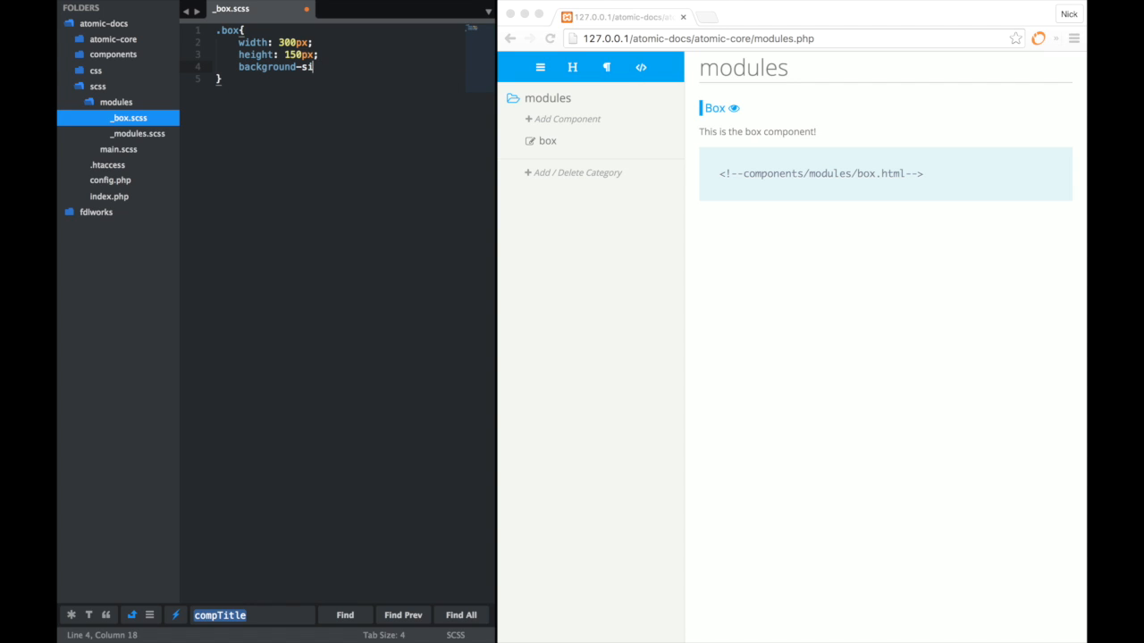
pyautogui.write(':#')
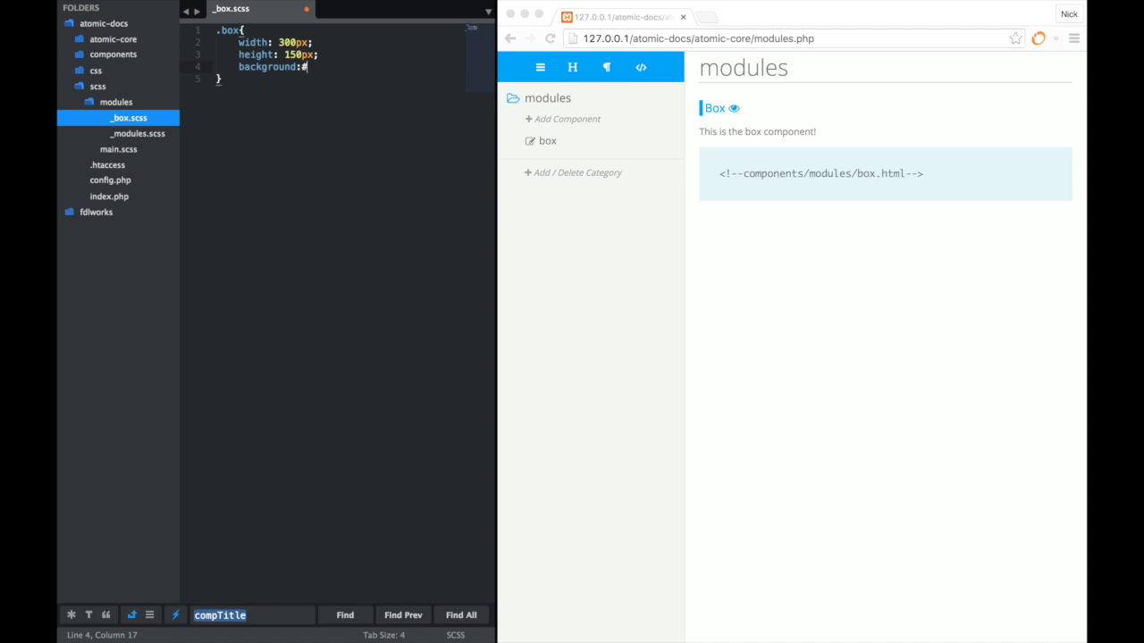
pyautogui.write('eee;')
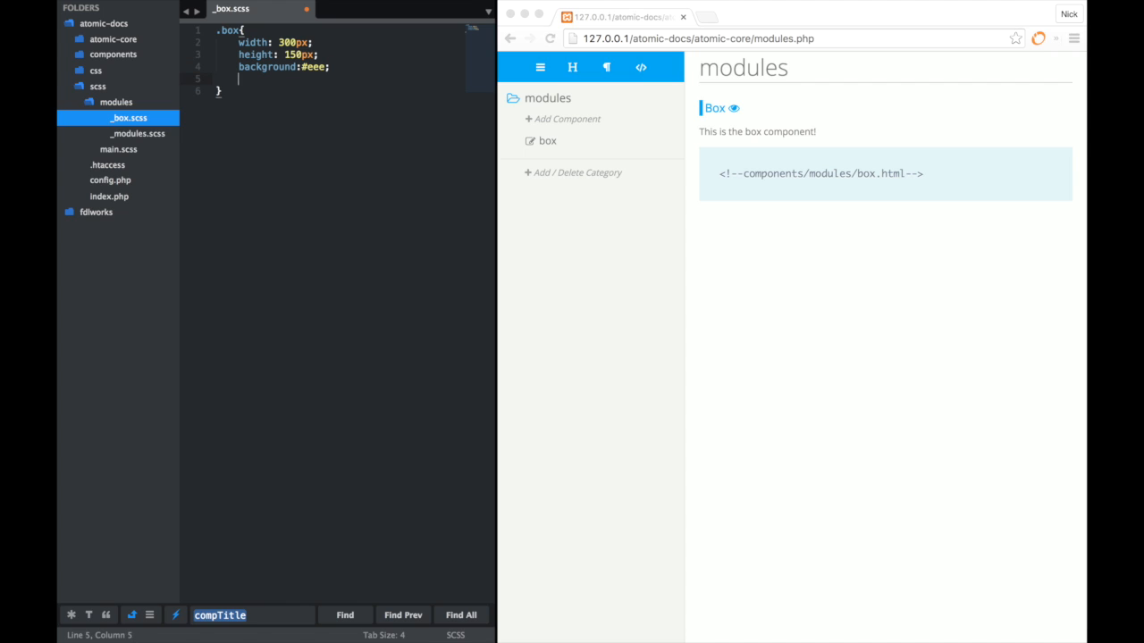
pyautogui.write('padding: 20')
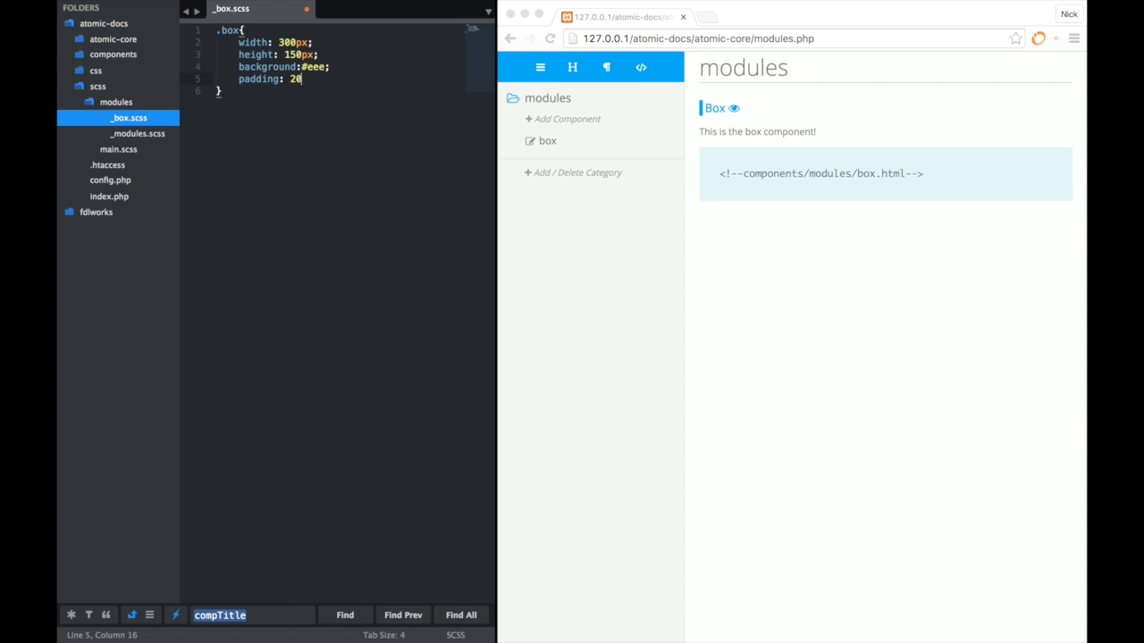
pyautogui.write('px;')
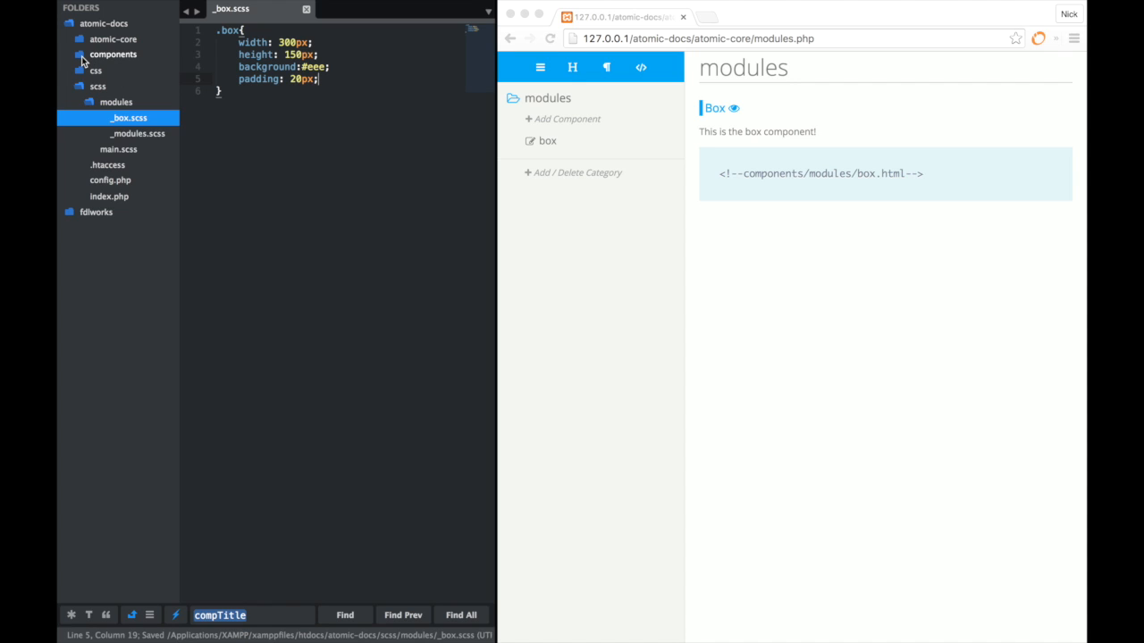
pyautogui.click(114, 54)
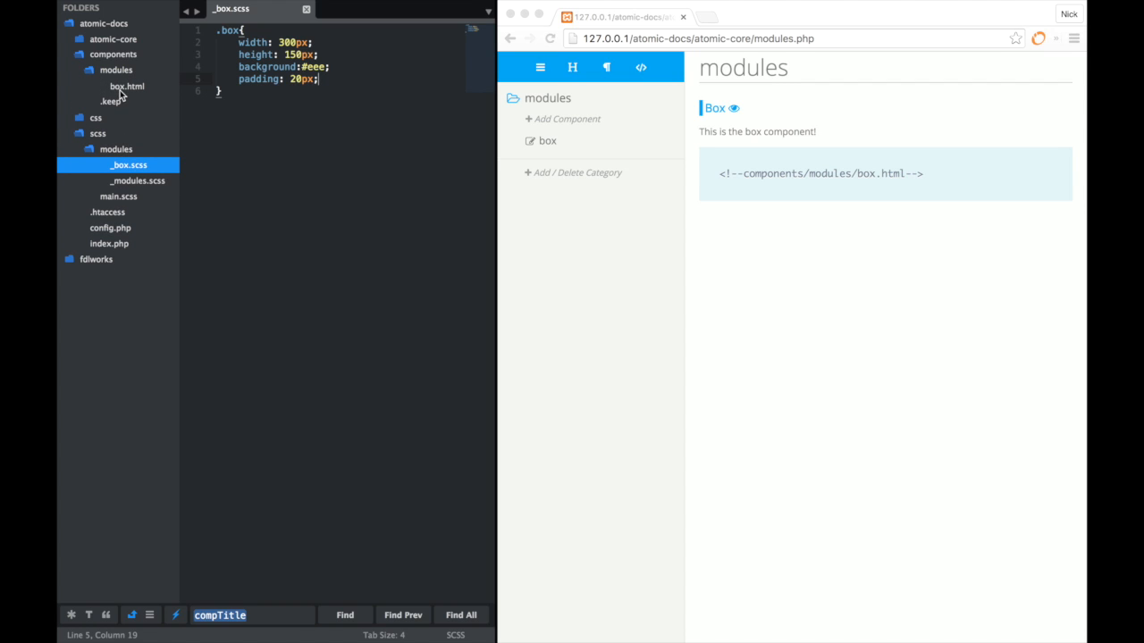
# Step: In box.html add <div class="box">Box</div> below the comment and save
pyautogui.click(127, 86)
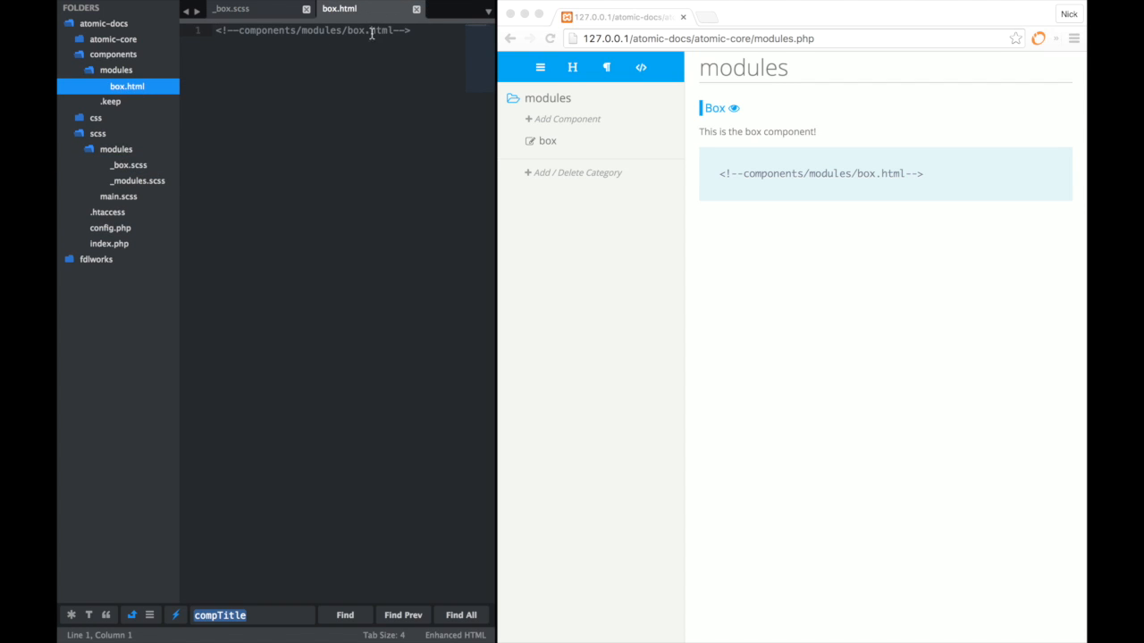
pyautogui.press('Enter')
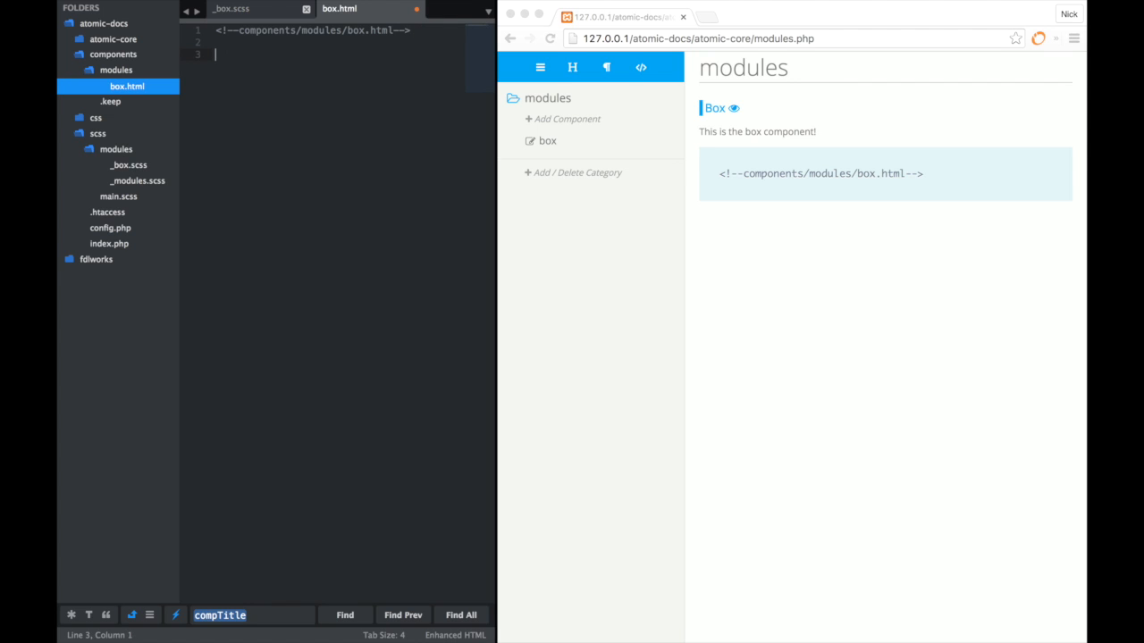
pyautogui.write('<div class="b">')
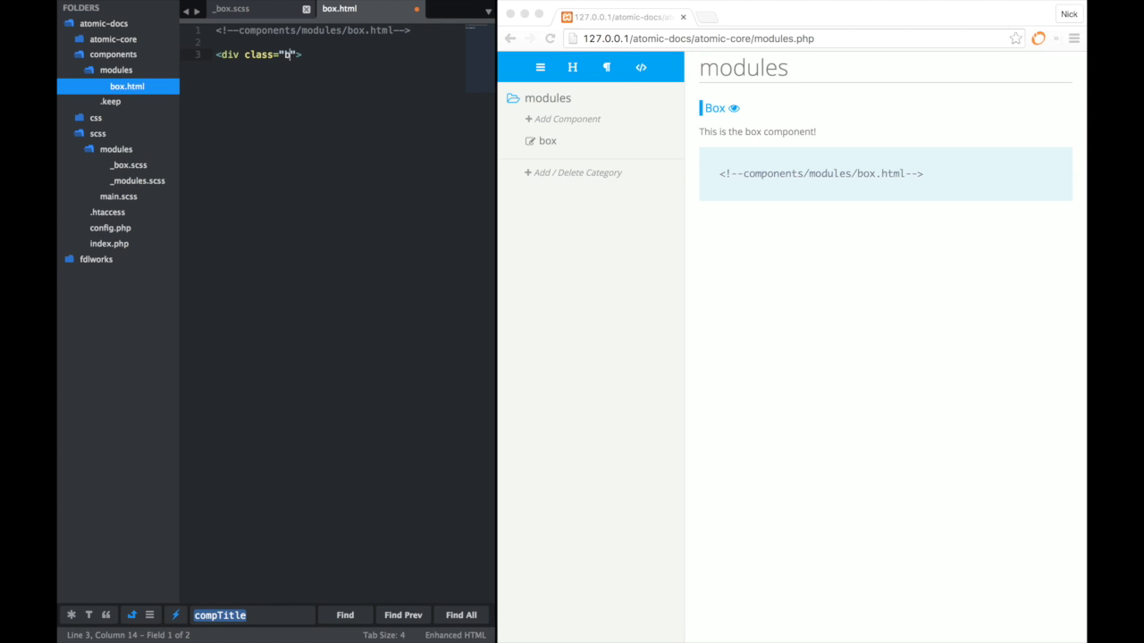
pyautogui.write('ox')
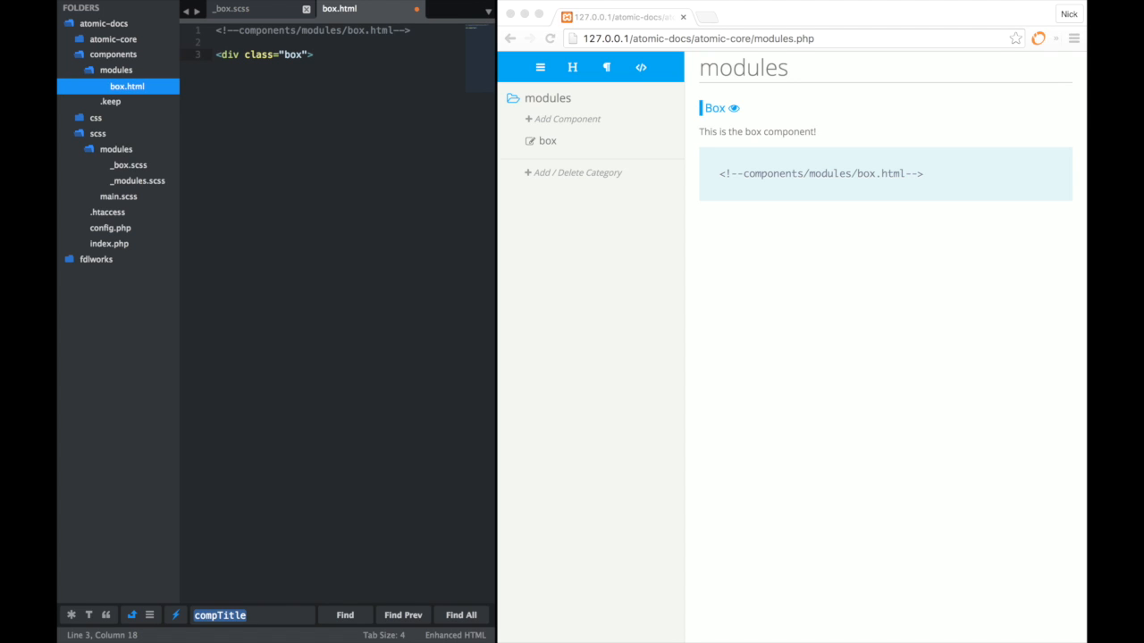
pyautogui.write('Box</div>')
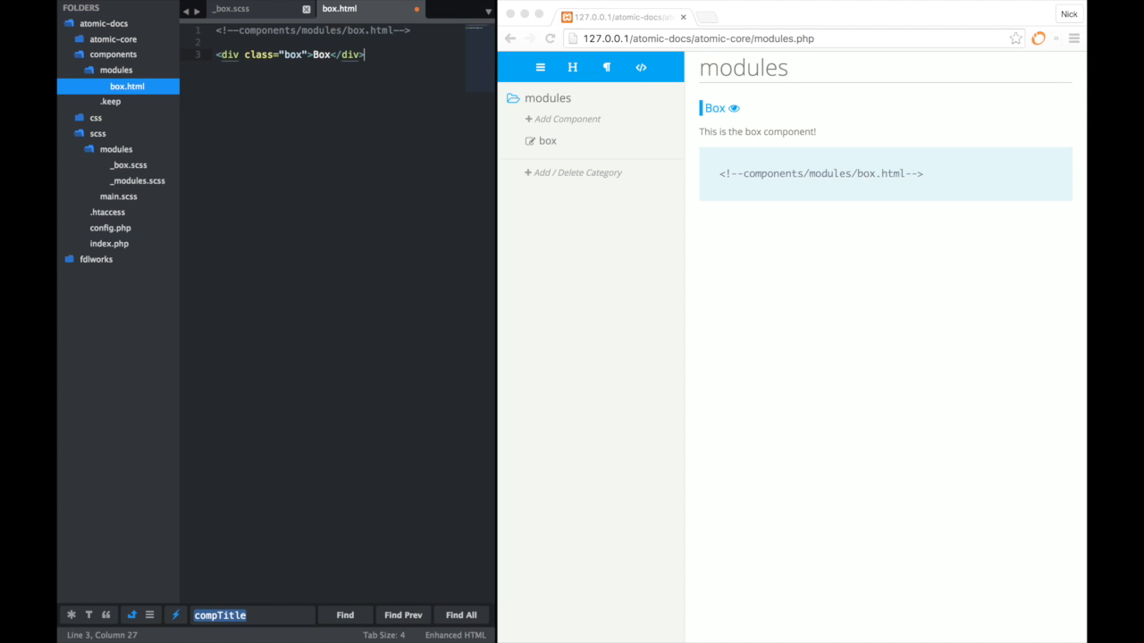
pyautogui.press('cmd+s')
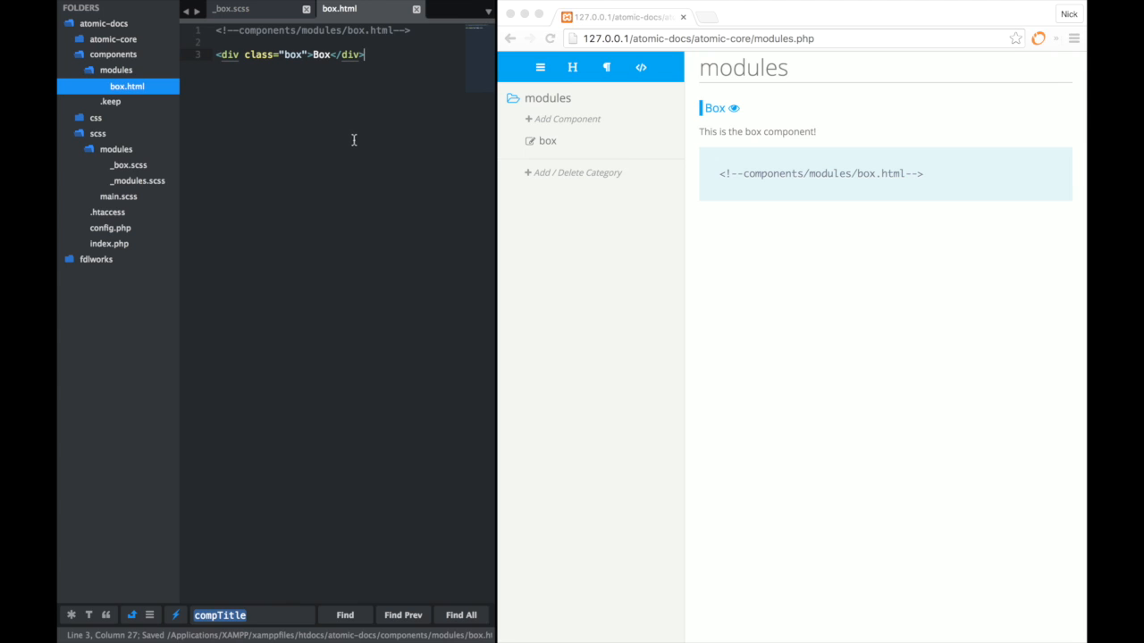
pyautogui.click(551, 37)
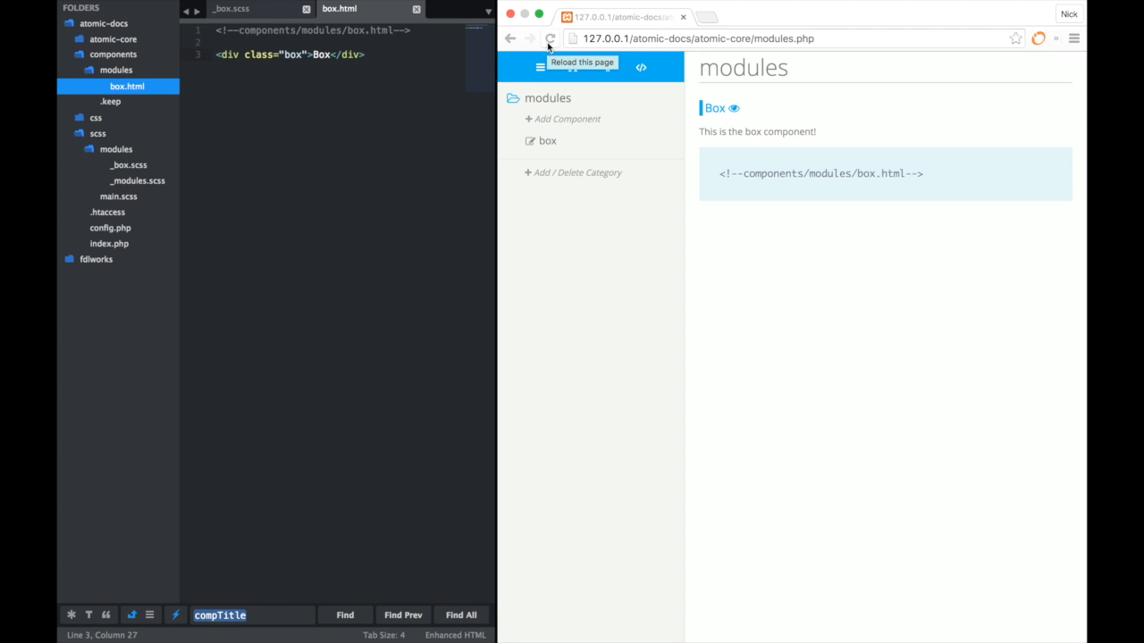
# Step: Reload the modules page so the grey Box preview appears with its markup
pyautogui.click(550, 37)
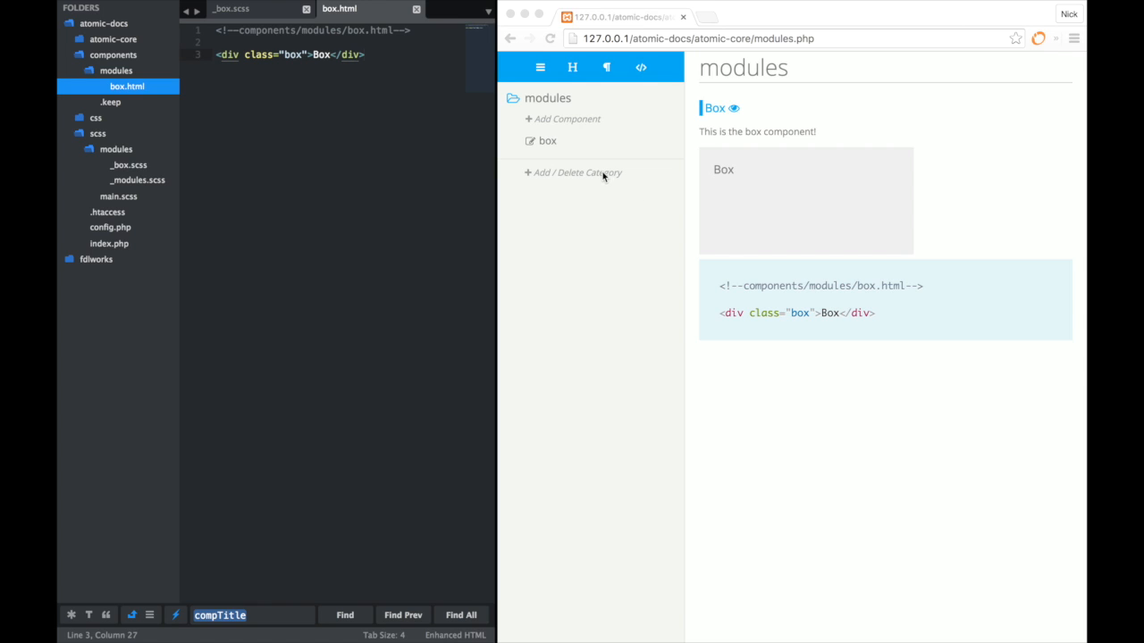
# Step: Add a new category named 'objects' via Add / Delete Category
pyautogui.click(577, 172)
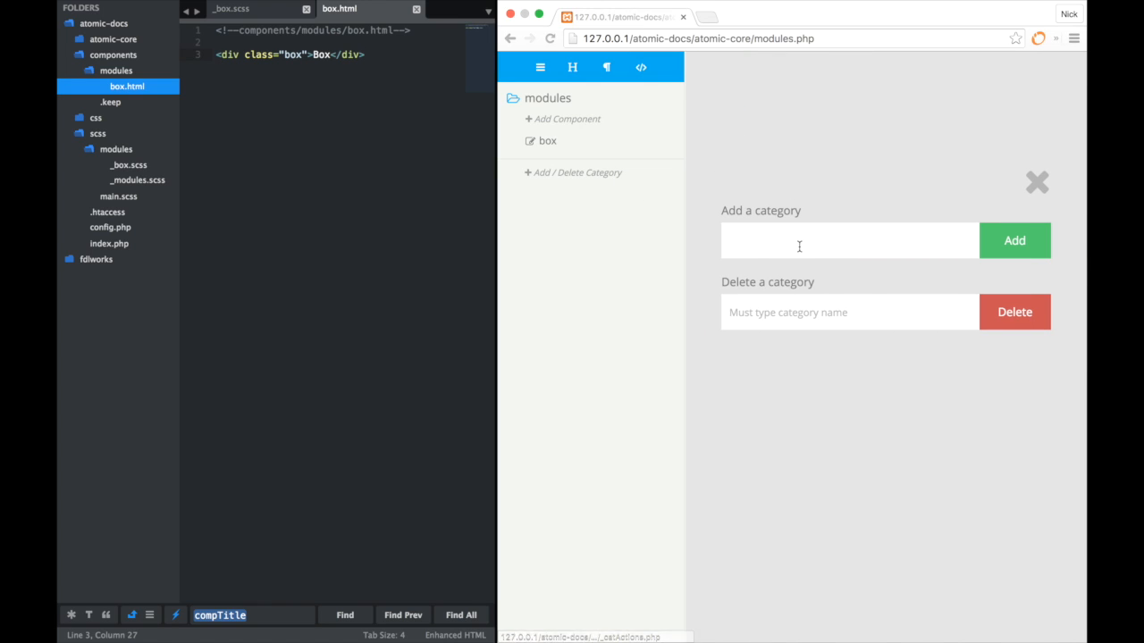
pyautogui.write('objec')
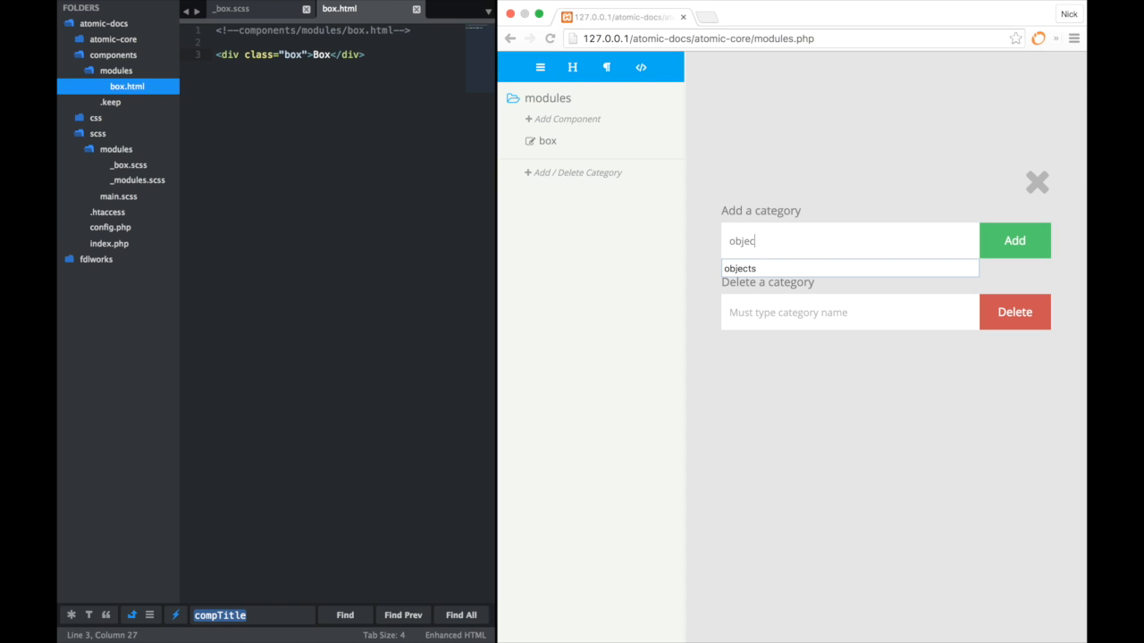
pyautogui.click(1014, 240)
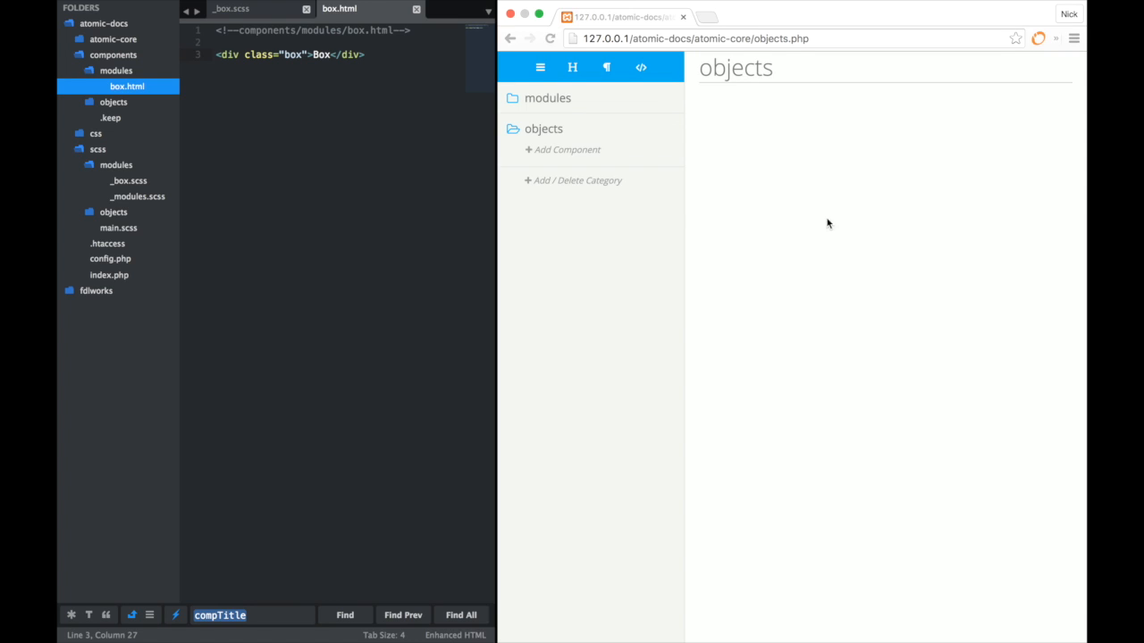
# Step: On the modules page, bring up the box component's edit settings and forms
pyautogui.click(548, 98)
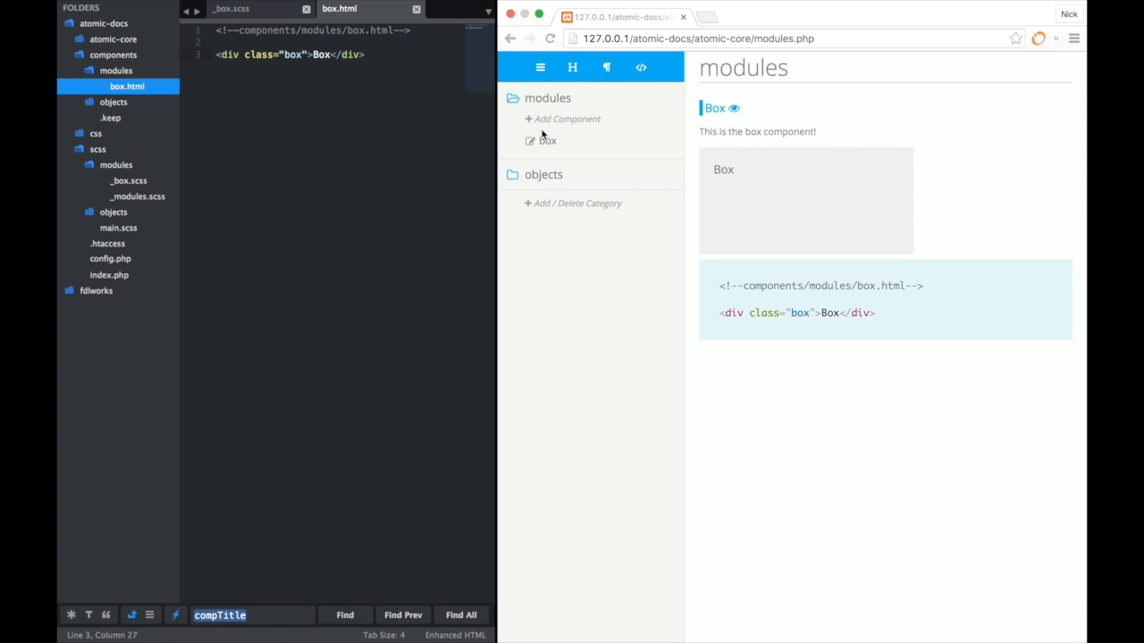
pyautogui.moveTo(545, 167)
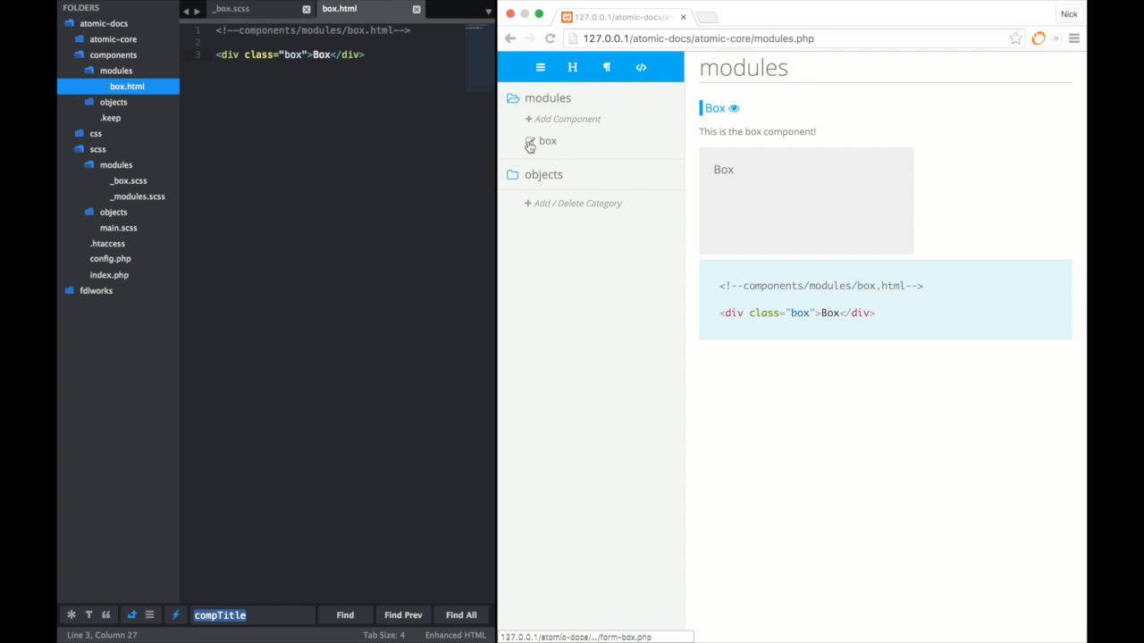
pyautogui.click(529, 141)
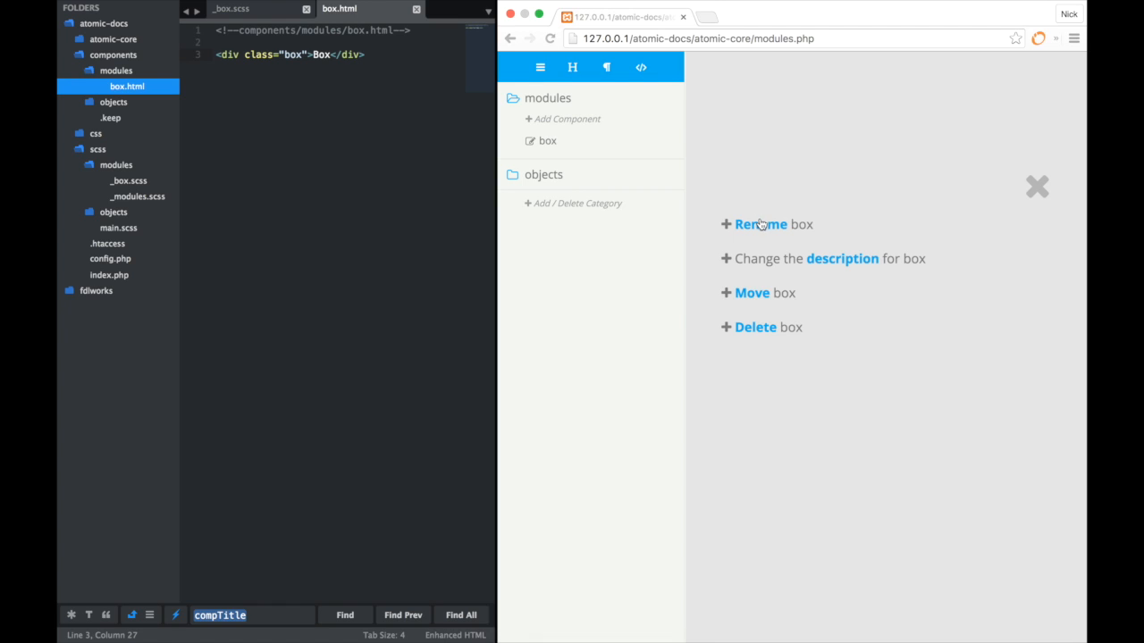
pyautogui.click(761, 225)
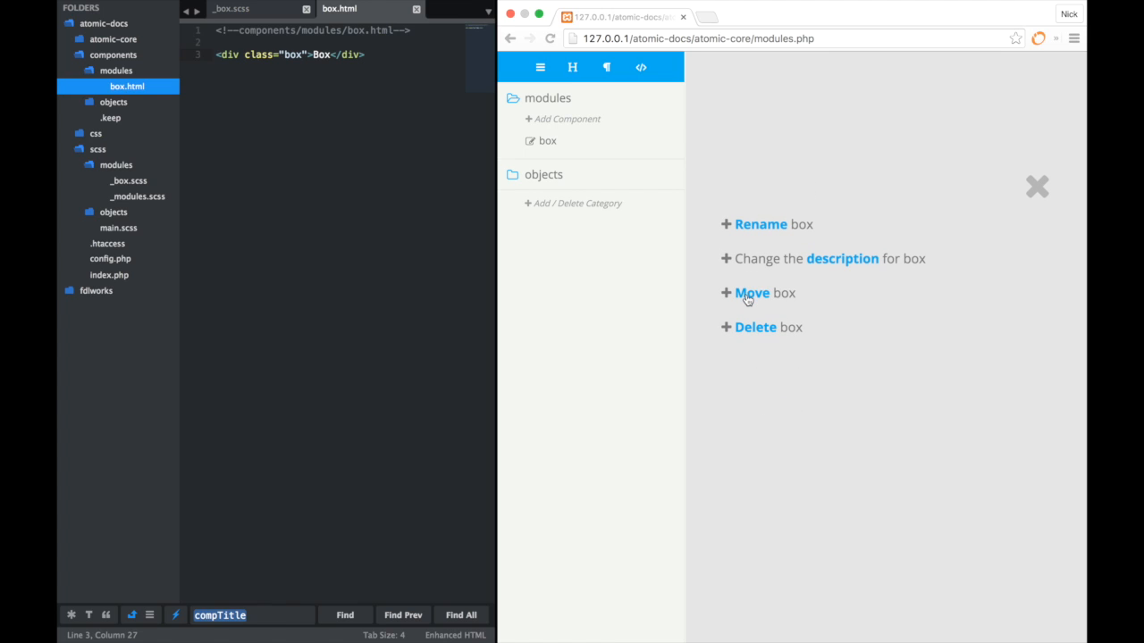
pyautogui.click(755, 327)
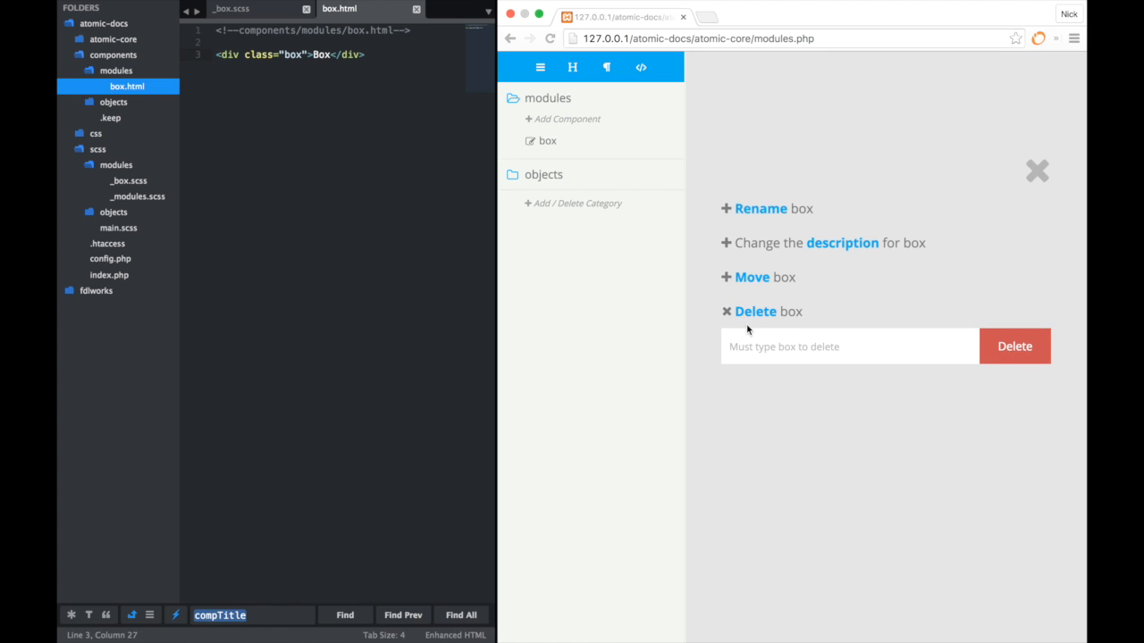
# Step: Move box into the objects category using the Move box form
pyautogui.click(752, 277)
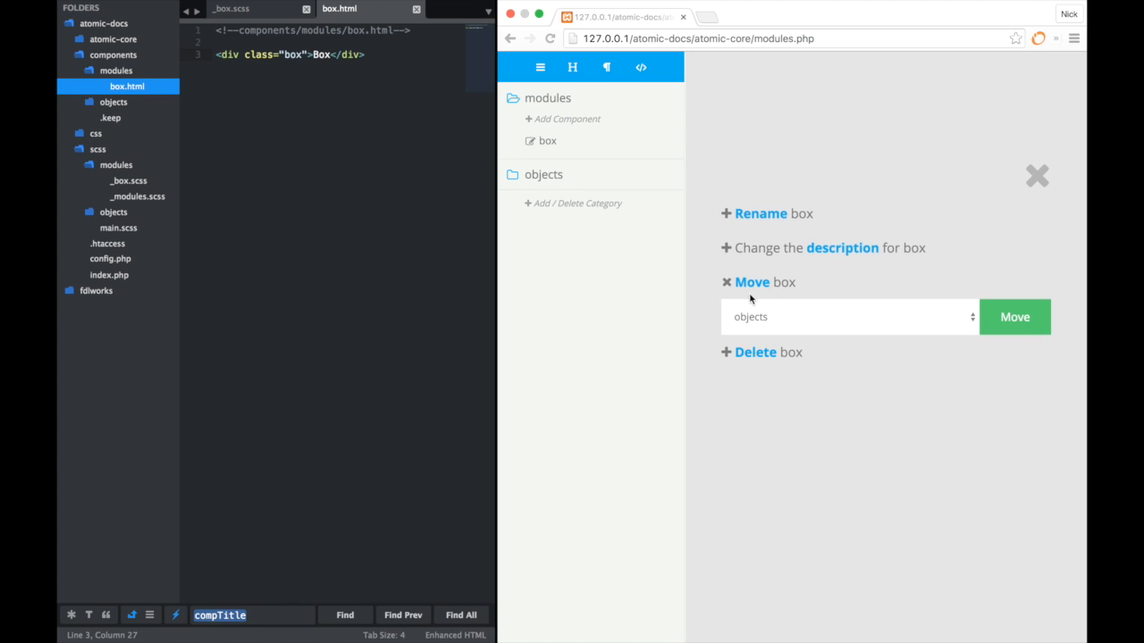
pyautogui.click(848, 316)
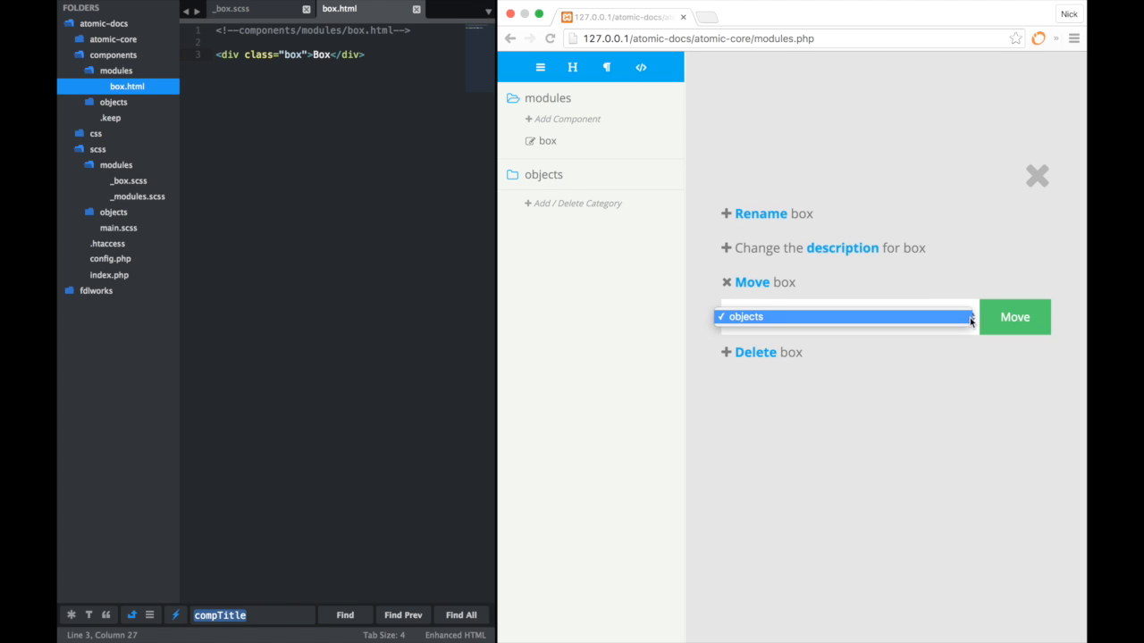
pyautogui.click(844, 316)
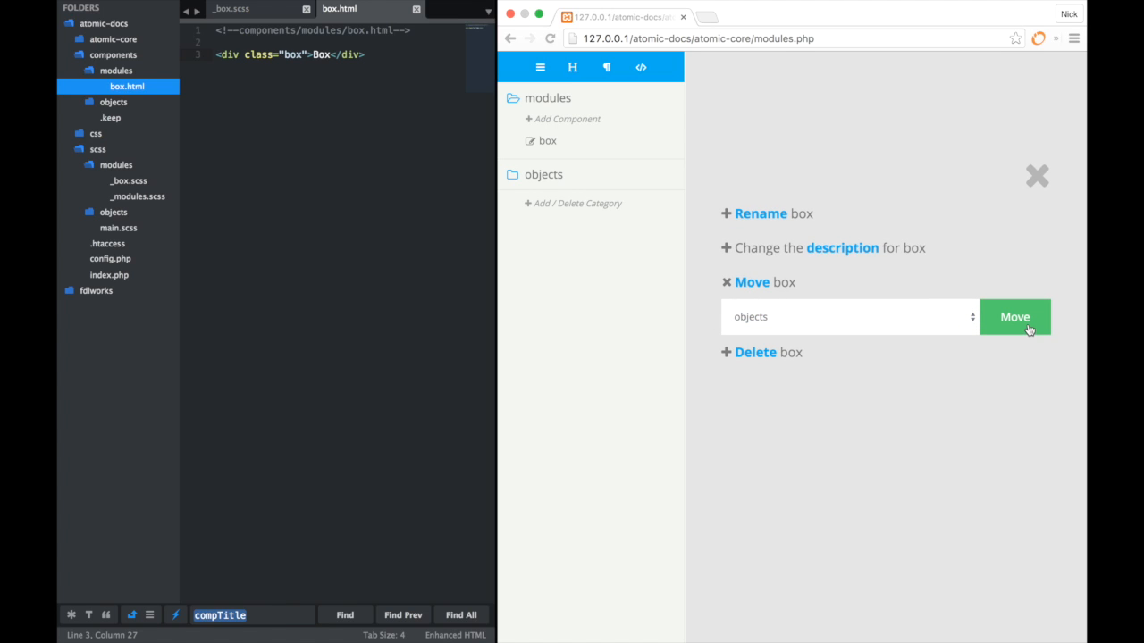
pyautogui.click(1015, 317)
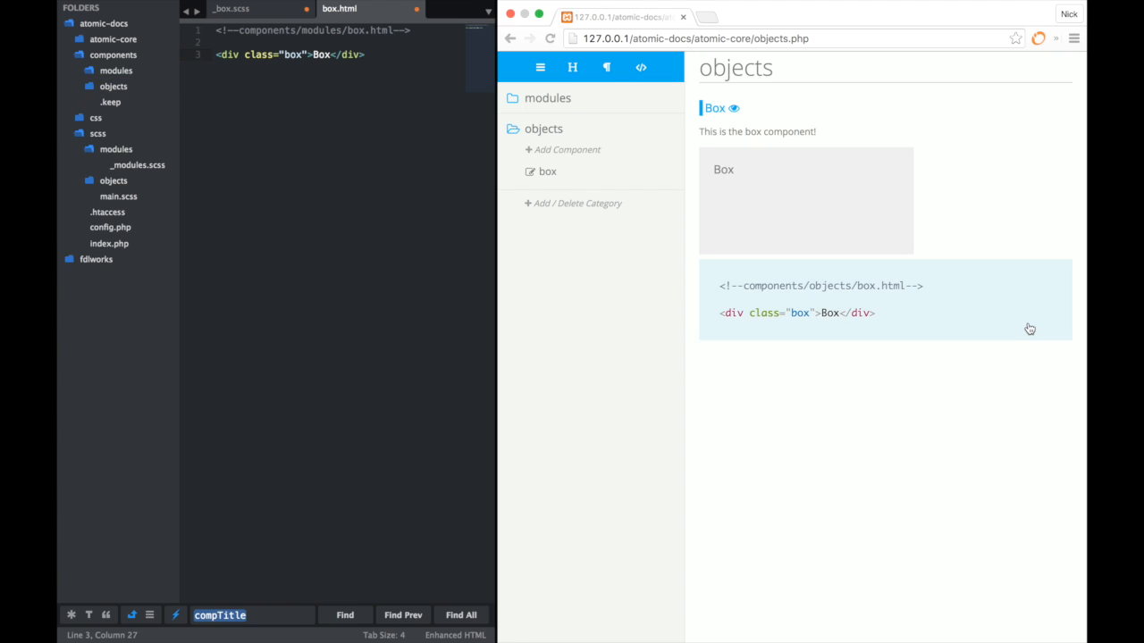
pyautogui.moveTo(893, 233)
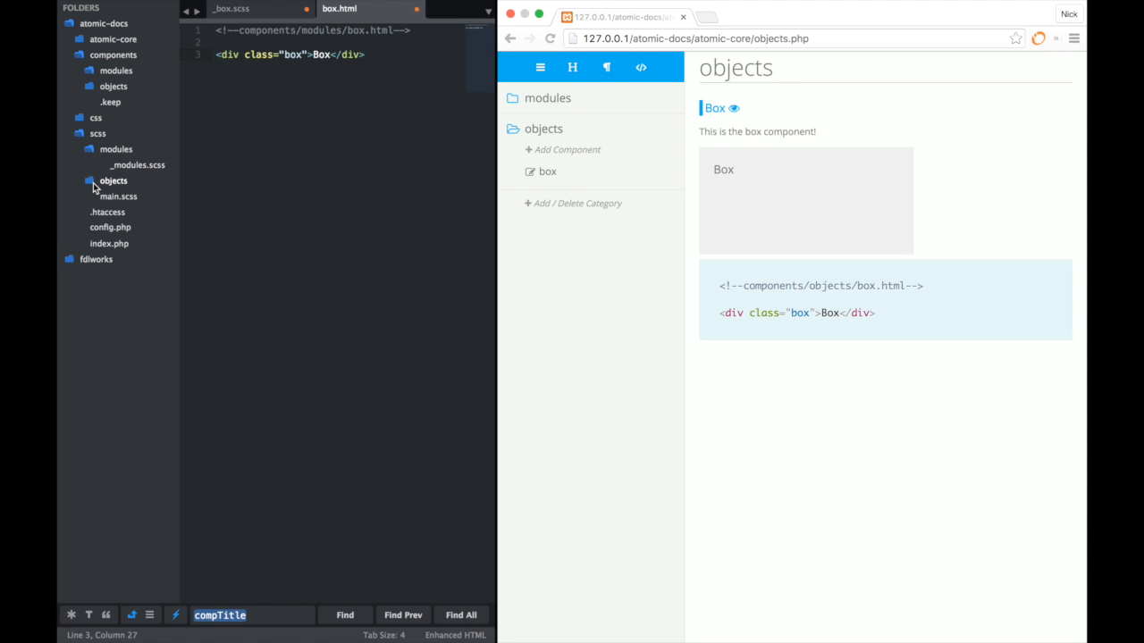
# Step: Expand scss/objects and close the old box.html and _box.scss tabs without saving
pyautogui.click(113, 181)
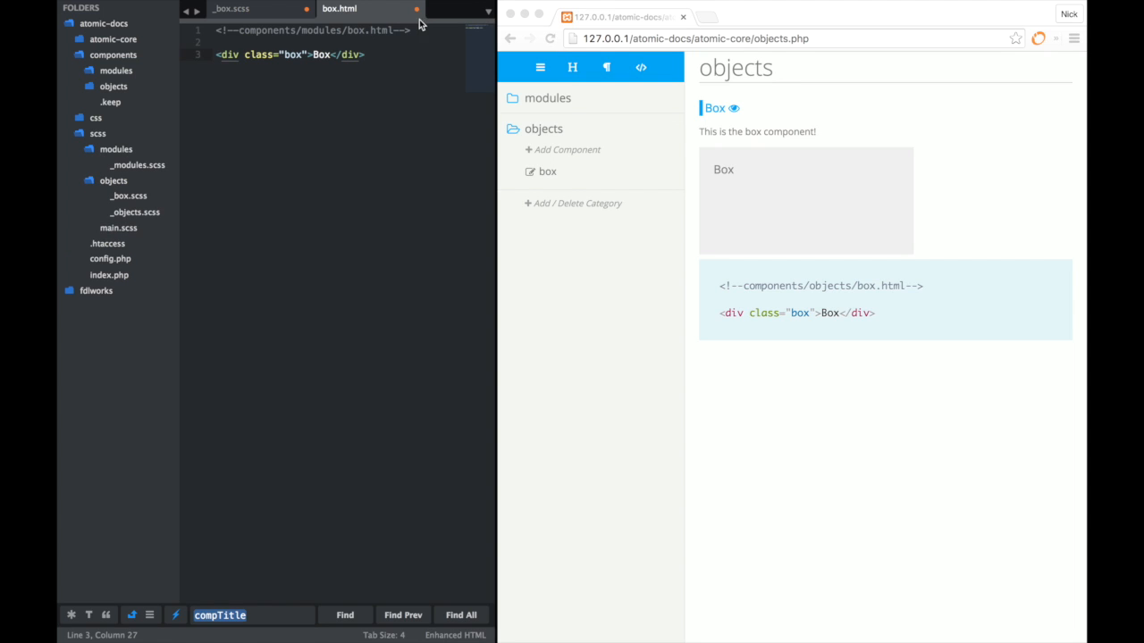
pyautogui.click(229, 9)
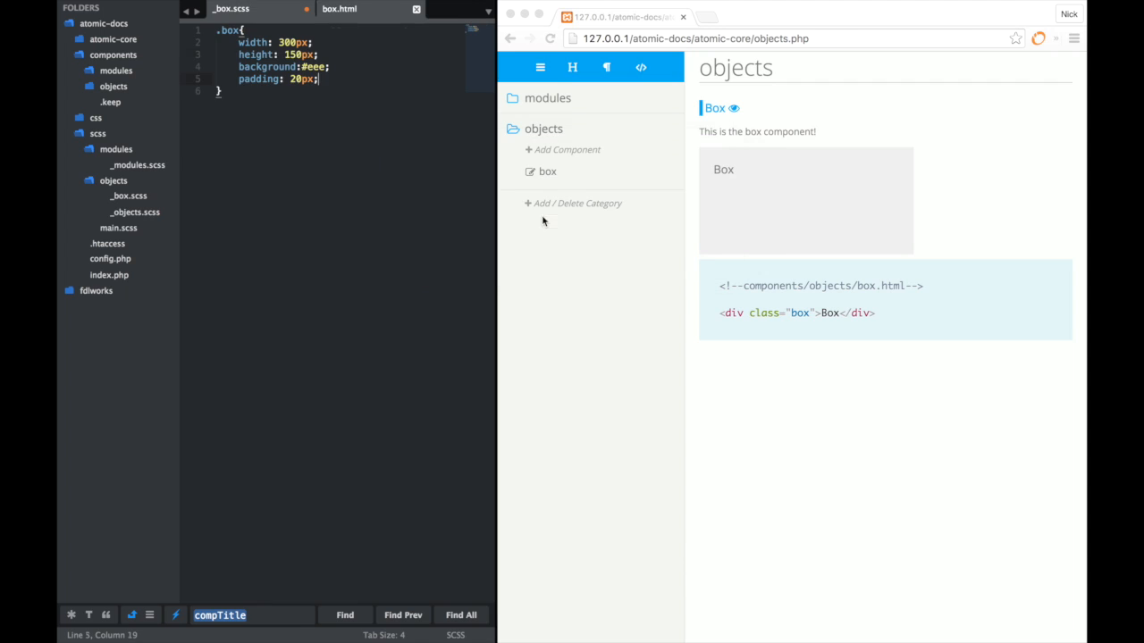
pyautogui.click(415, 9)
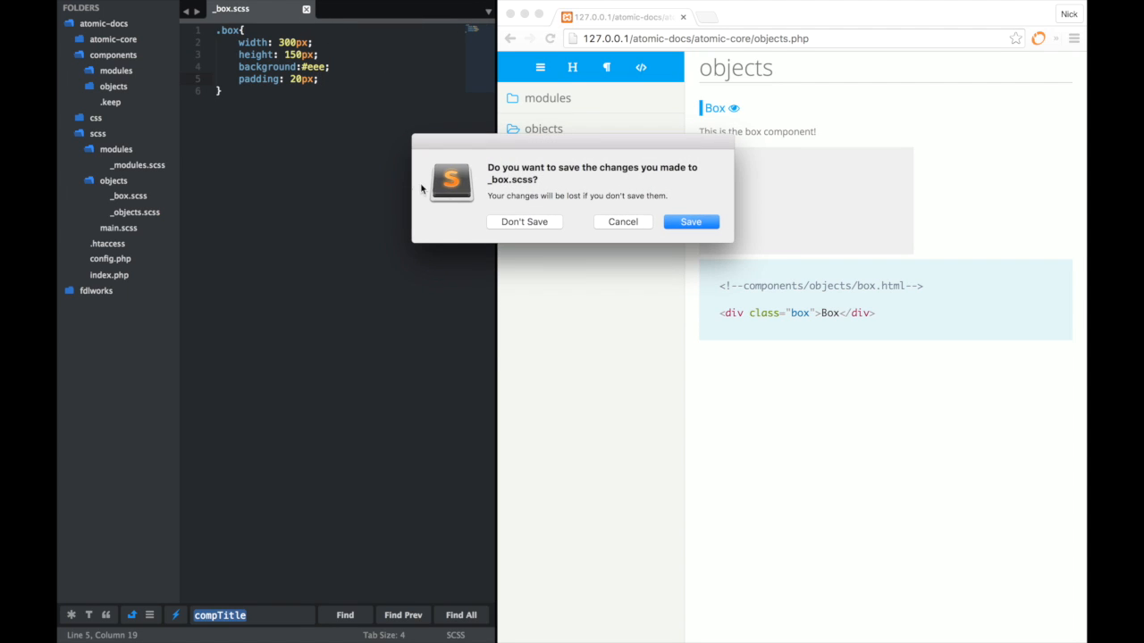
pyautogui.click(524, 221)
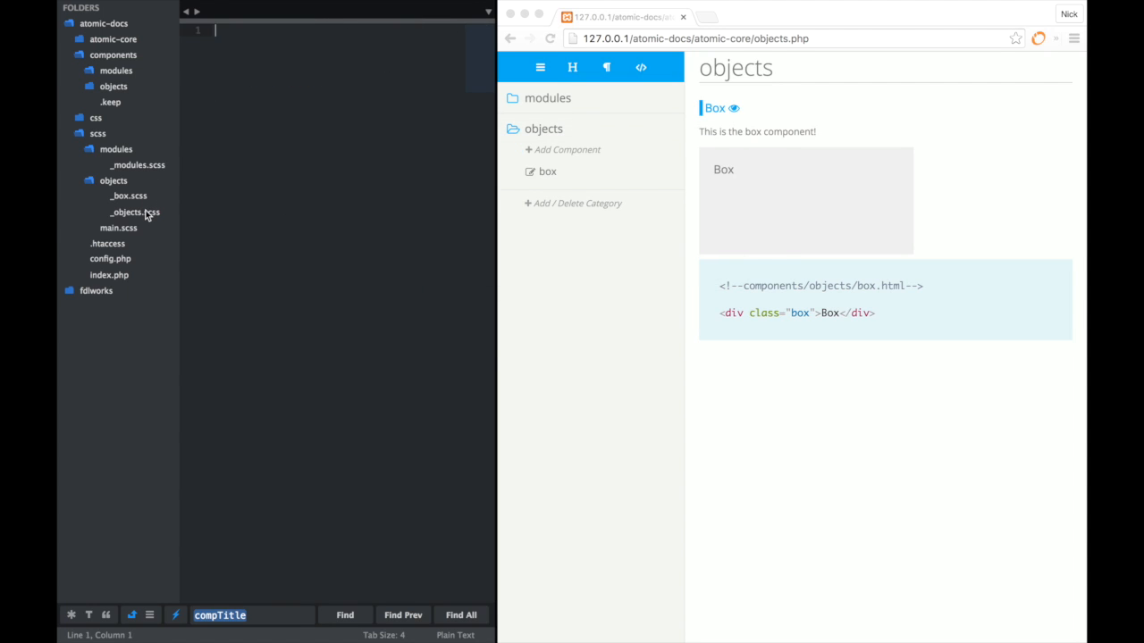
# Step: Inspect _modules.scss and _objects.scss imports for box, then bring up index.php
pyautogui.click(137, 164)
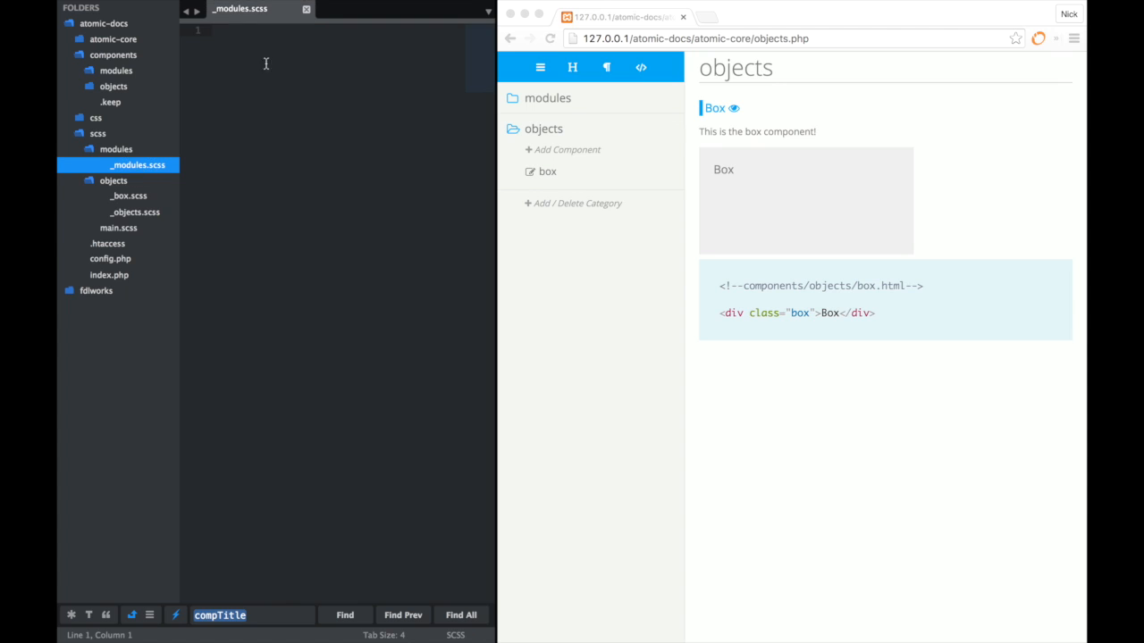
pyautogui.moveTo(272, 52)
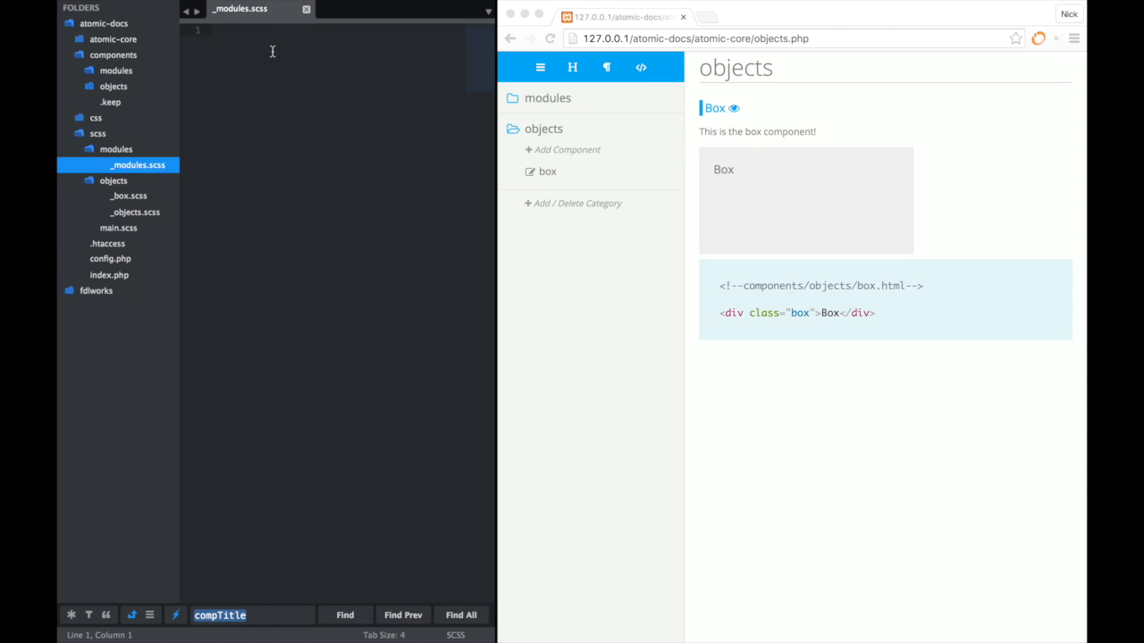
pyautogui.moveTo(158, 184)
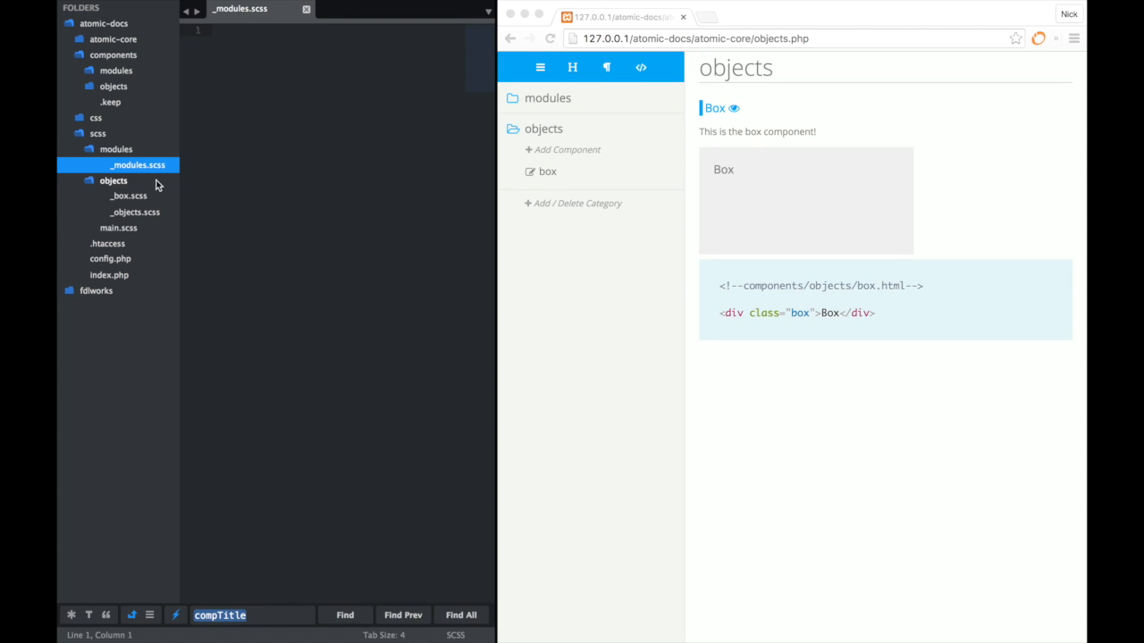
pyautogui.click(135, 212)
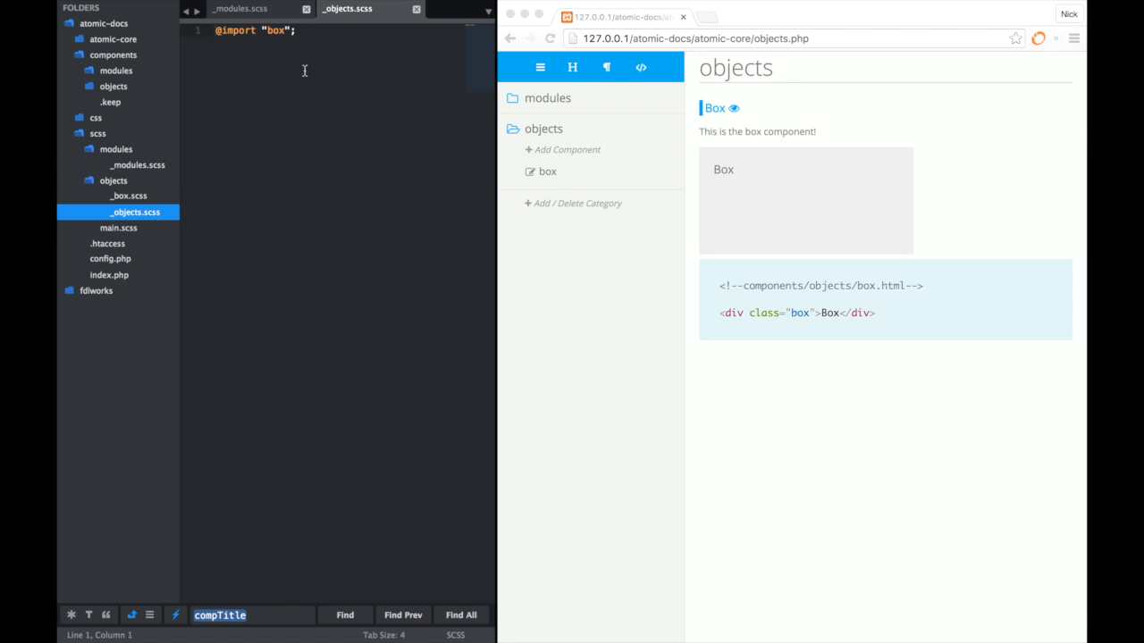
pyautogui.moveTo(400, 9)
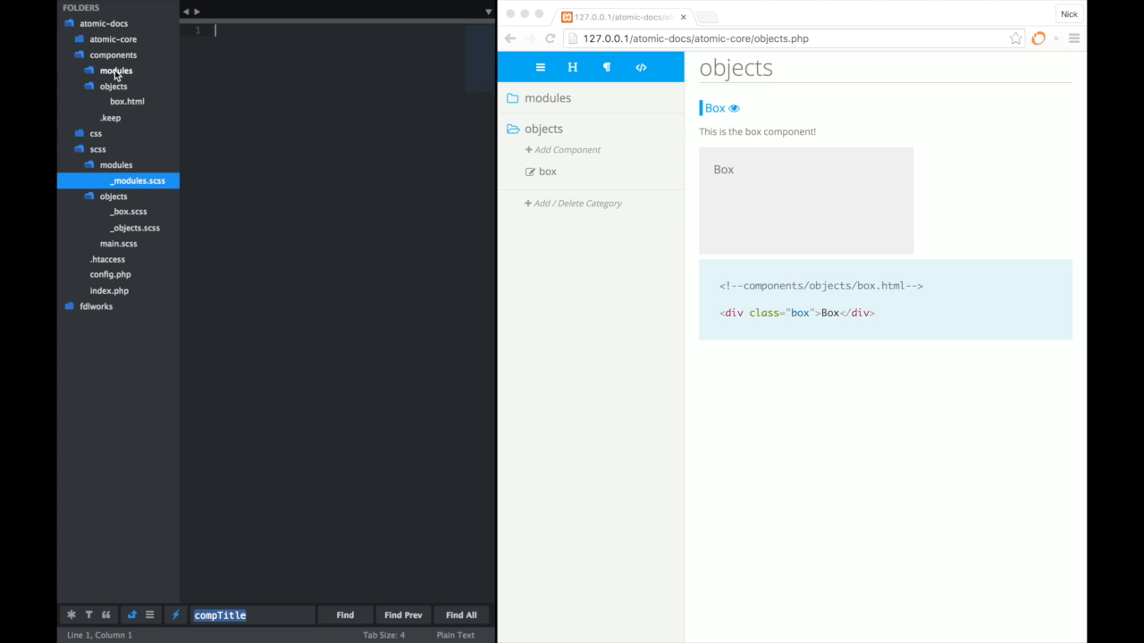
pyautogui.moveTo(117, 100)
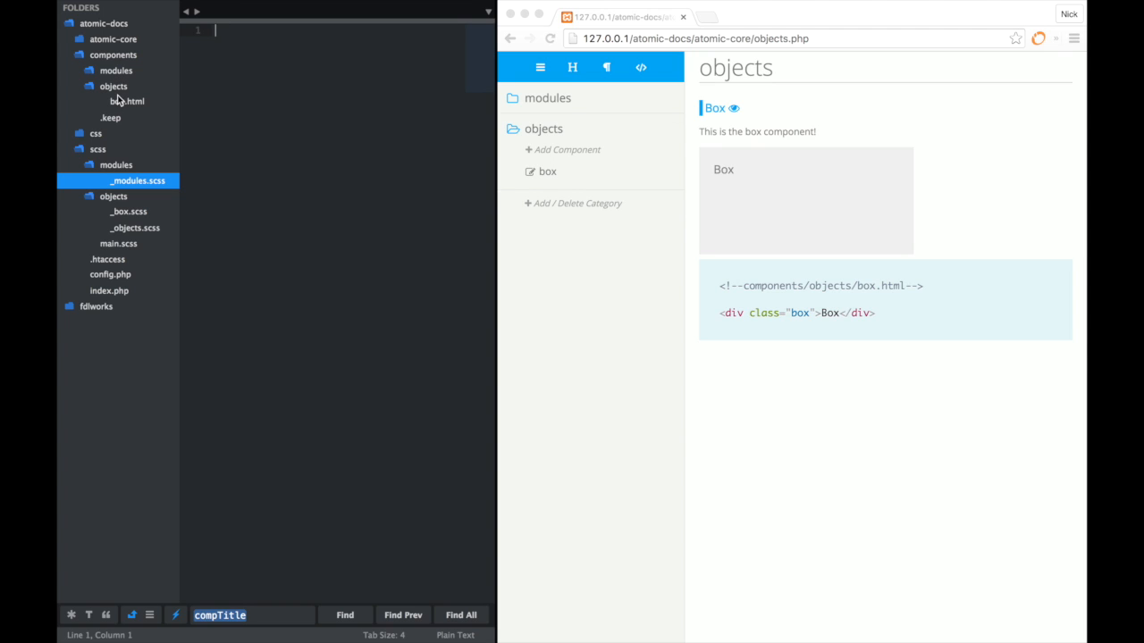
pyautogui.moveTo(559, 65)
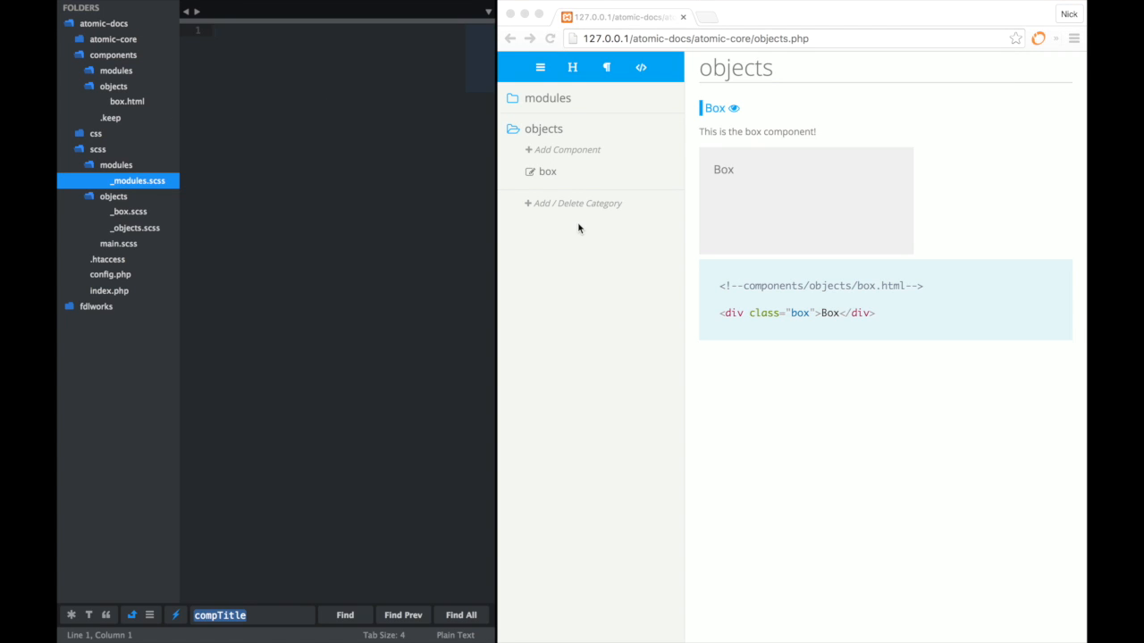
pyautogui.moveTo(163, 263)
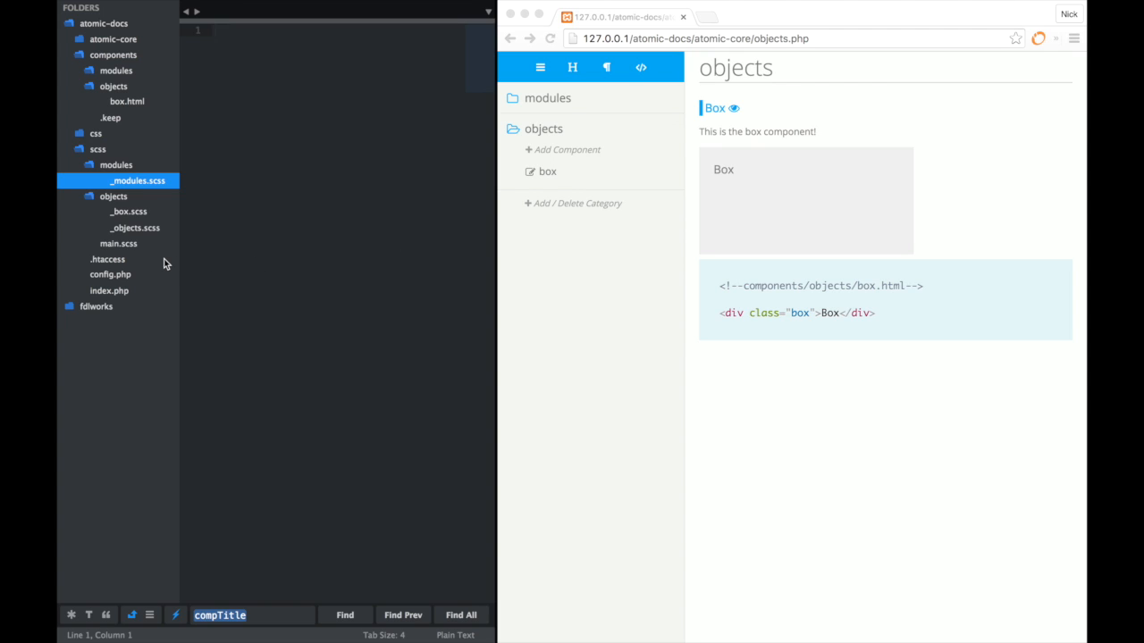
pyautogui.click(109, 290)
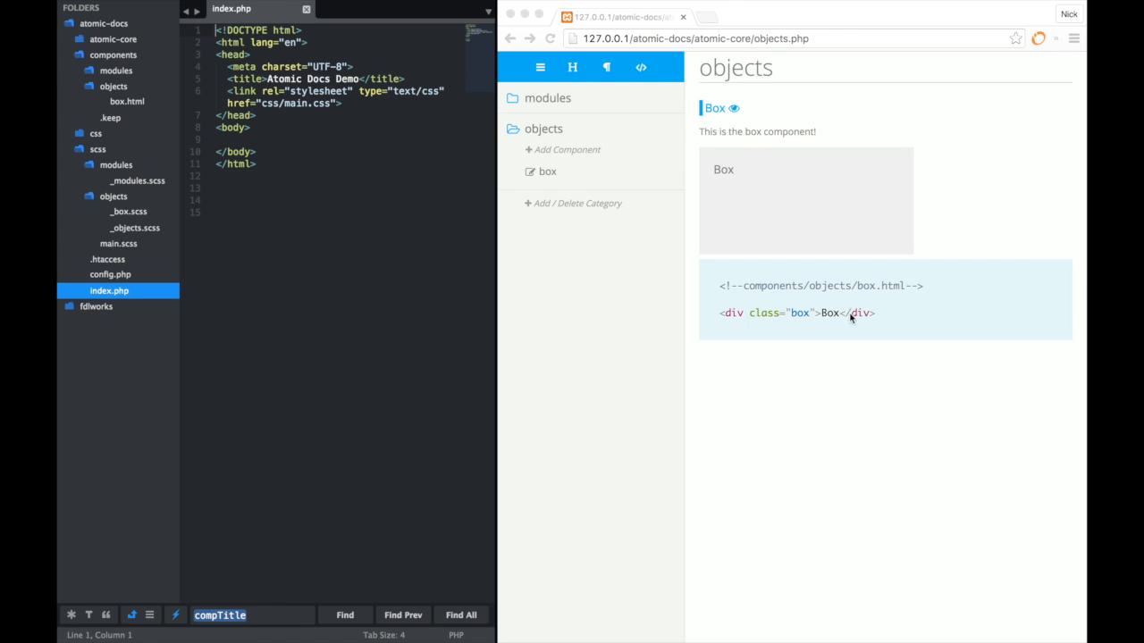
# Step: Paste <div class="box">Box</div> into the body of index.php so the root renders the grey Box
pyautogui.click(817, 310)
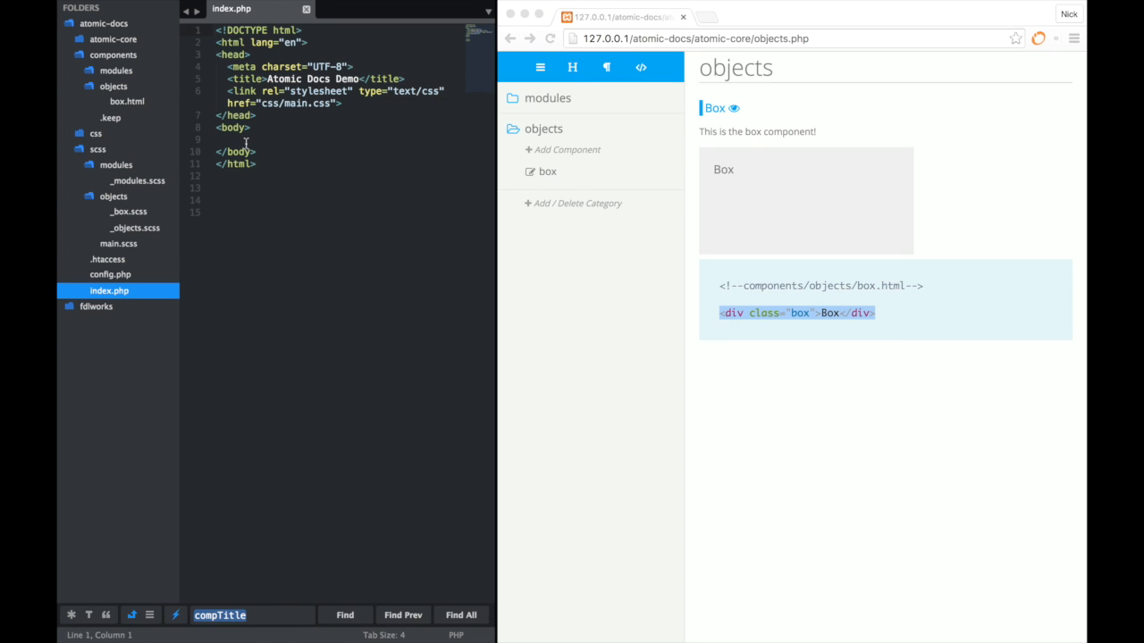
pyautogui.write('<div class="box">Box</div>')
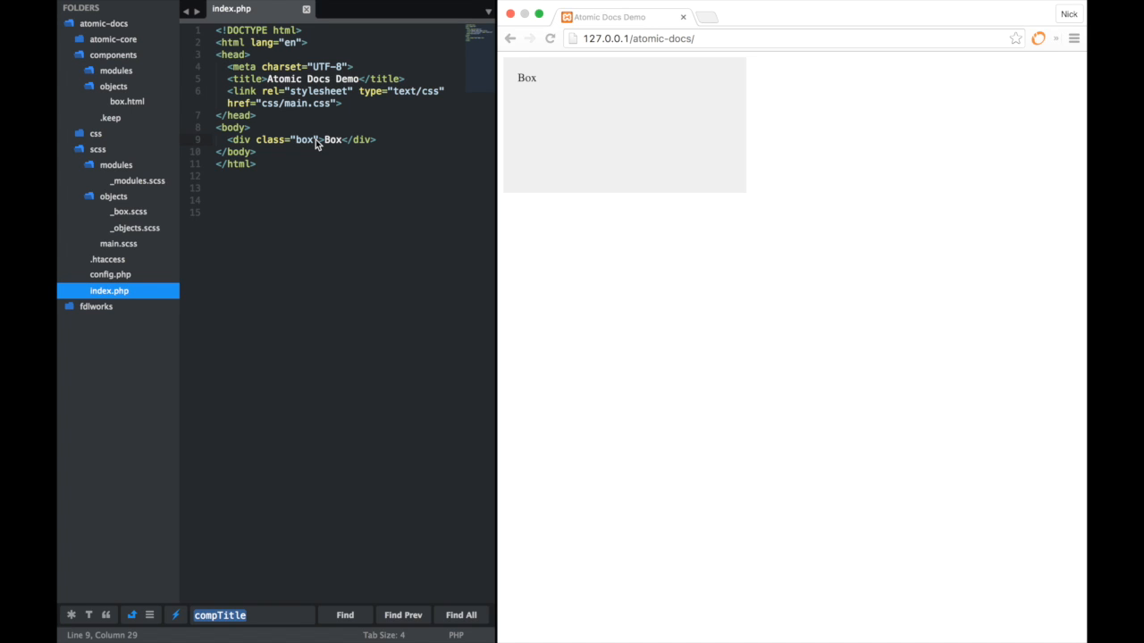
pyautogui.moveTo(426, 126)
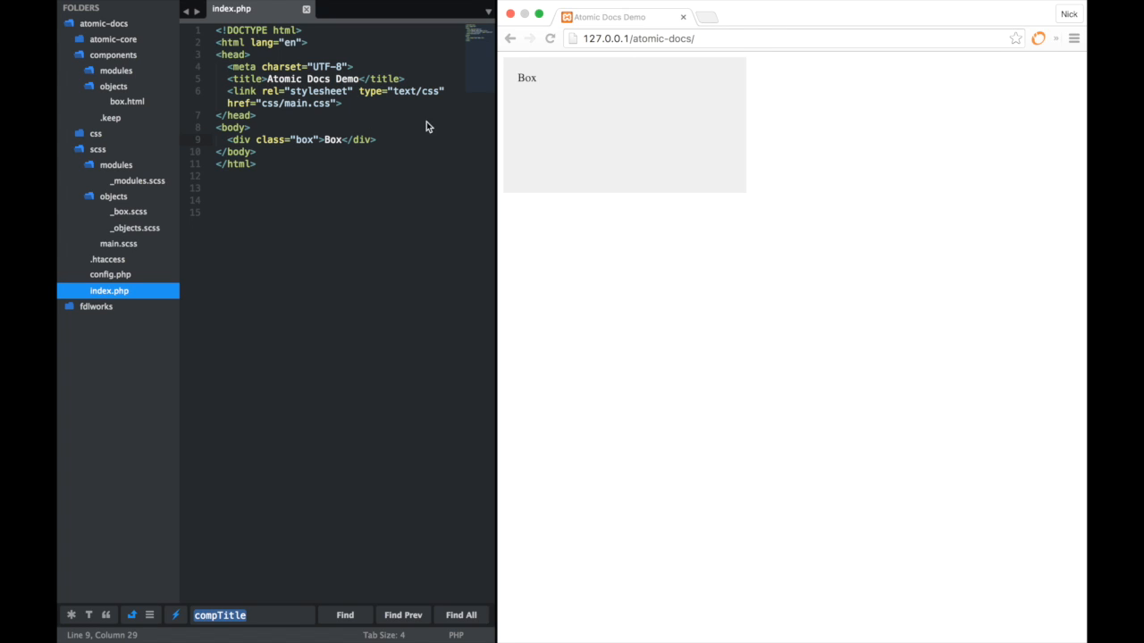